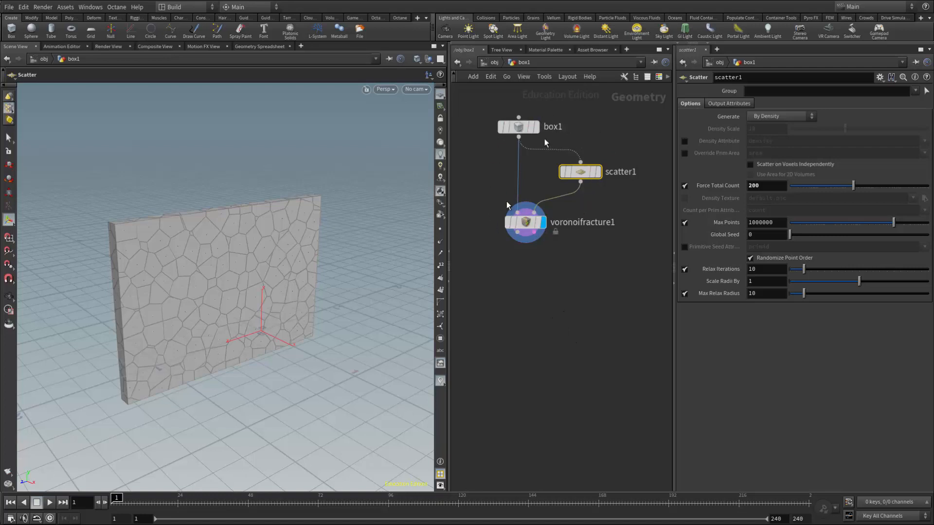
{"action": "mouse_move", "coordinate": [586, 293]}
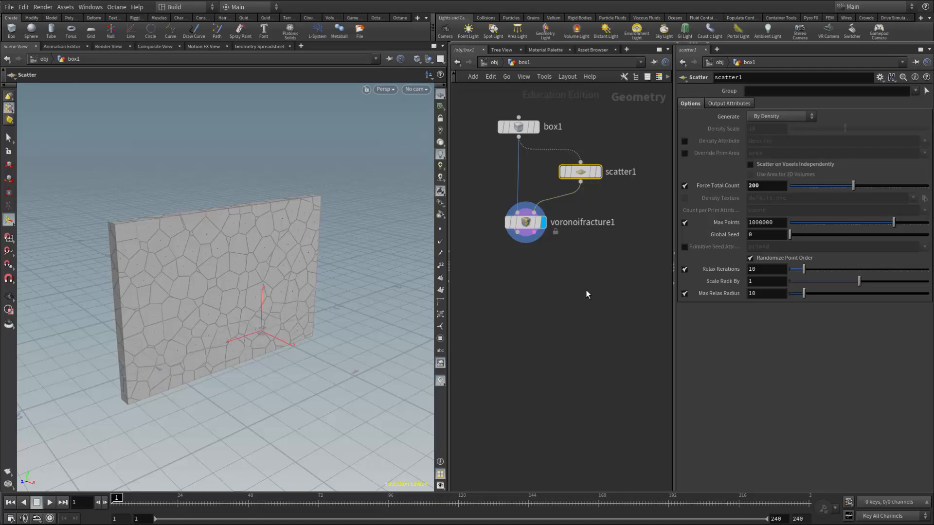
{"action": "mouse_move", "coordinate": [563, 192]}
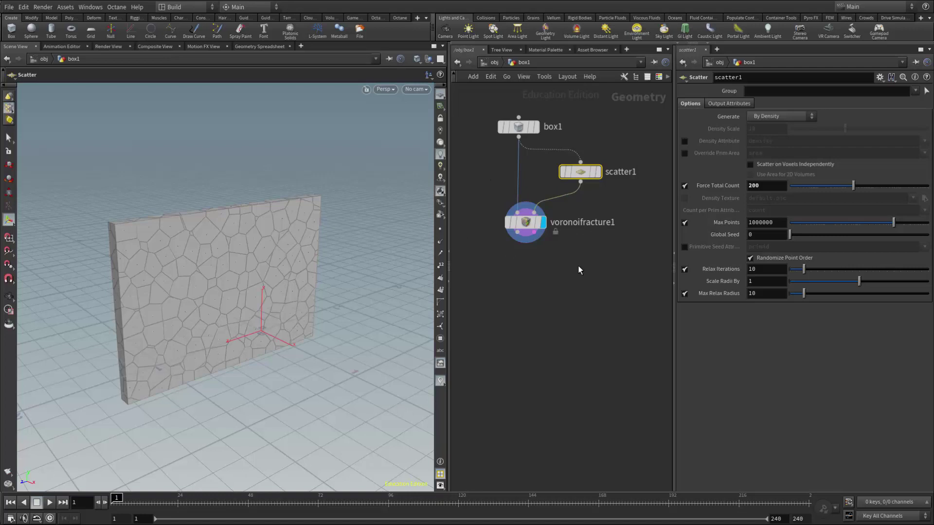
{"action": "mouse_move", "coordinate": [544, 269]}
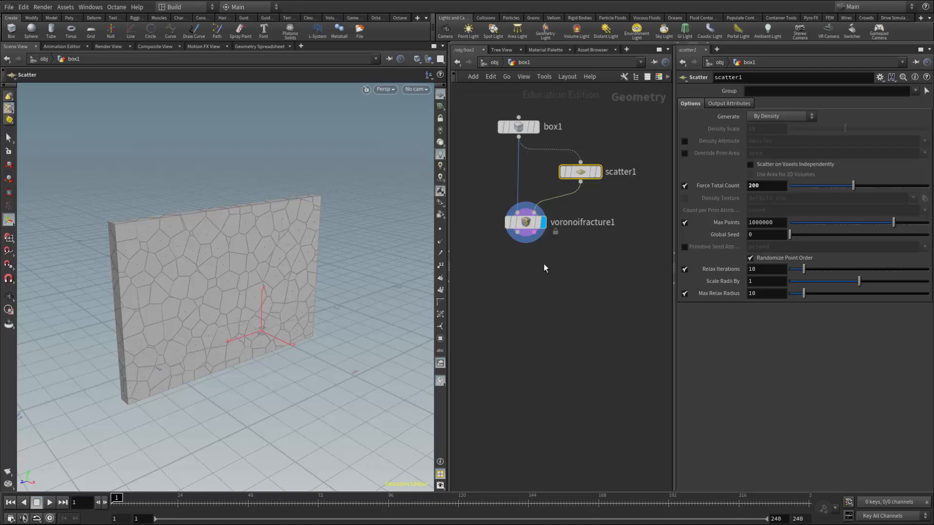
{"action": "mouse_move", "coordinate": [535, 279]}
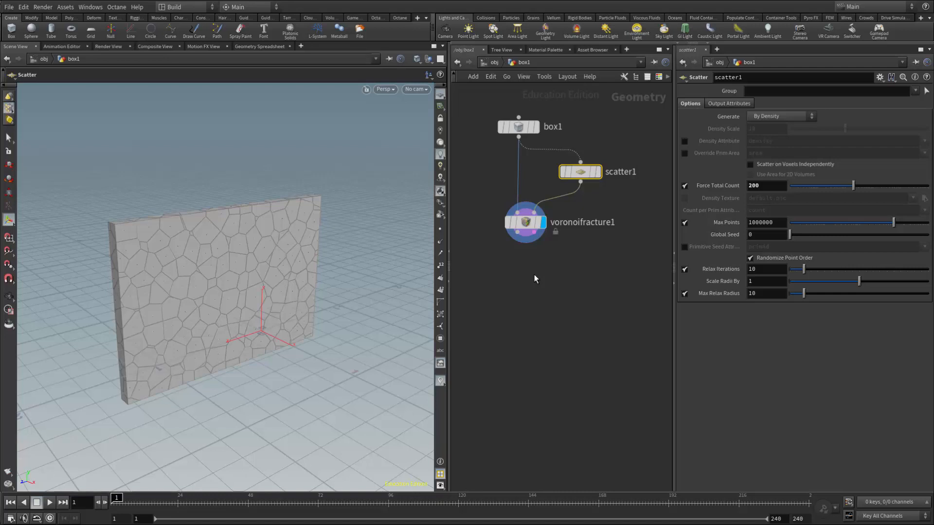
{"action": "mouse_move", "coordinate": [584, 279]}
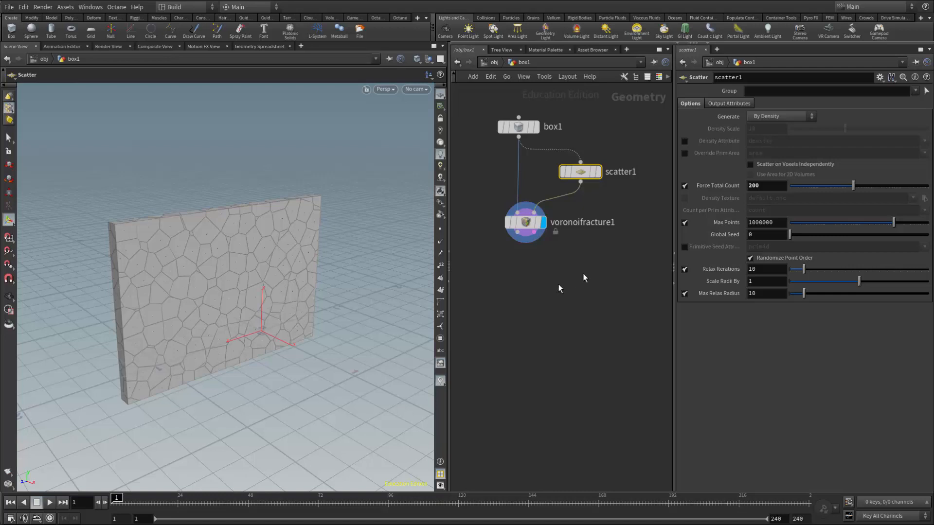
{"action": "mouse_move", "coordinate": [575, 316]}
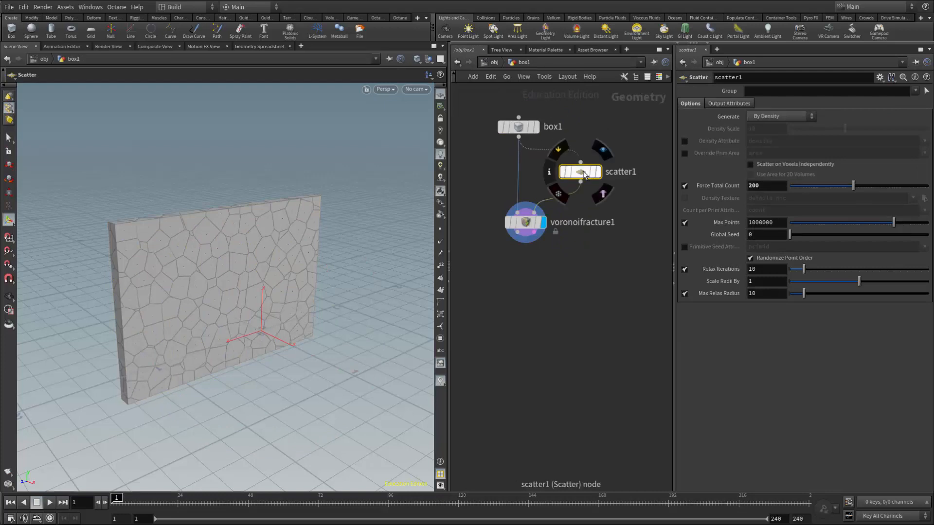
Turn the fractured box1 wall into RBD Objects, add a Ground Plane, and reselect the wall object
{"action": "left_click", "coordinate": [524, 221]}
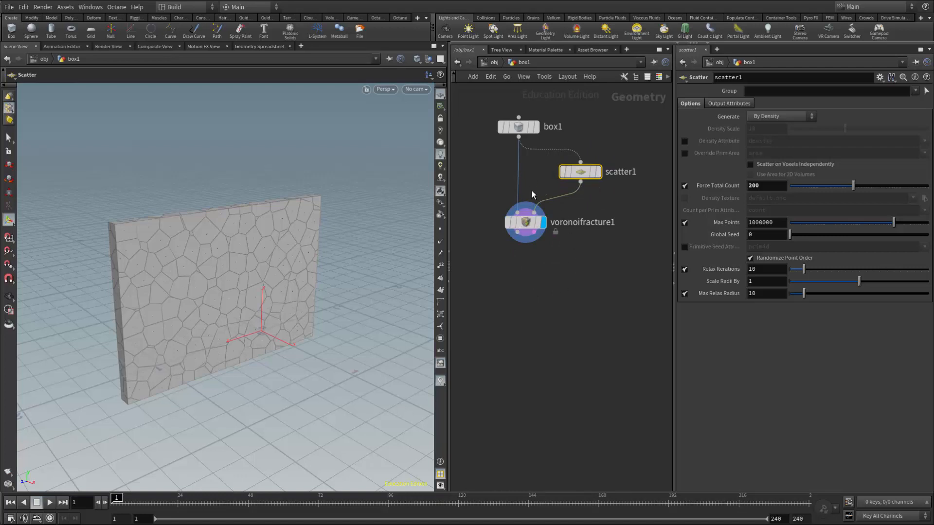
{"action": "mouse_move", "coordinate": [488, 162]}
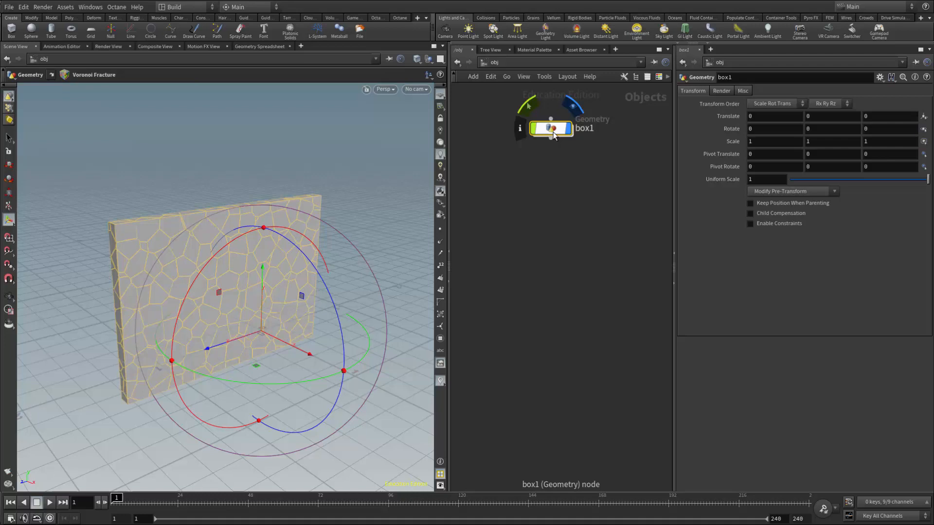
{"action": "left_click", "coordinate": [579, 17]}
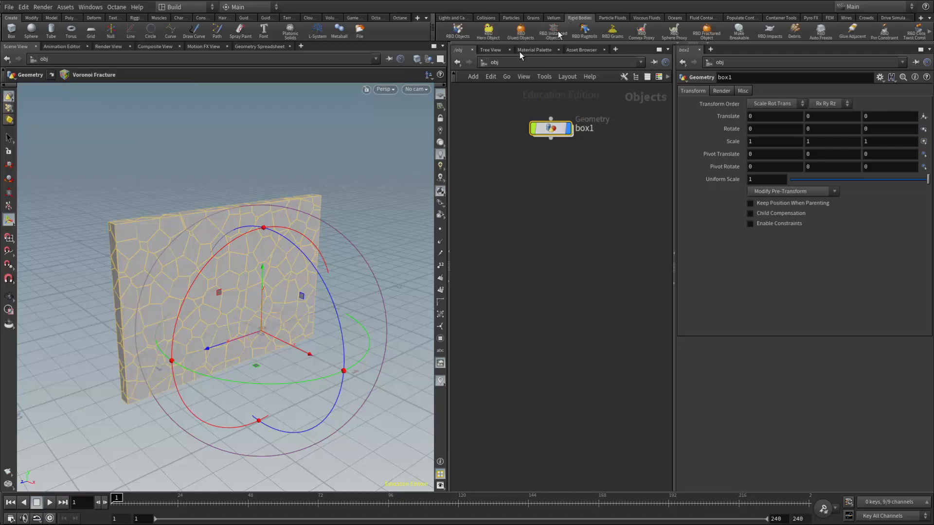
{"action": "mouse_move", "coordinate": [458, 31]}
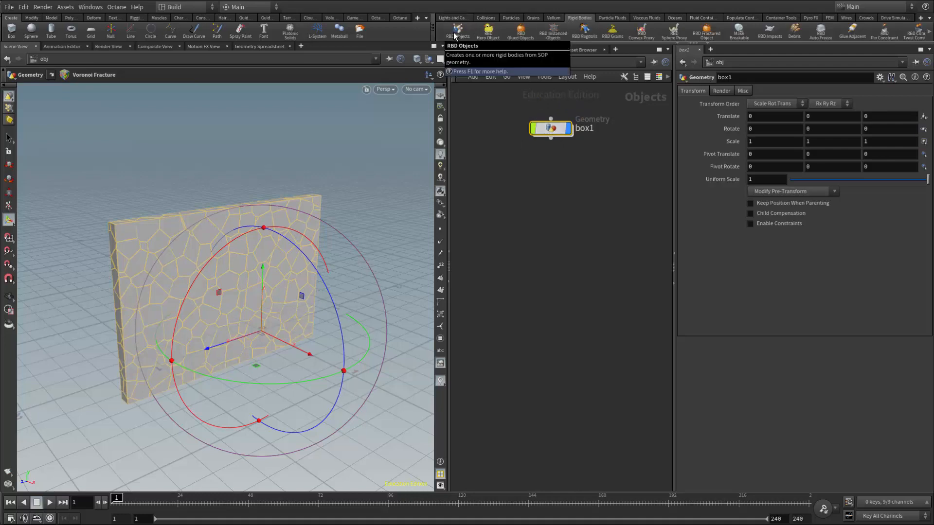
{"action": "left_click", "coordinate": [458, 31]}
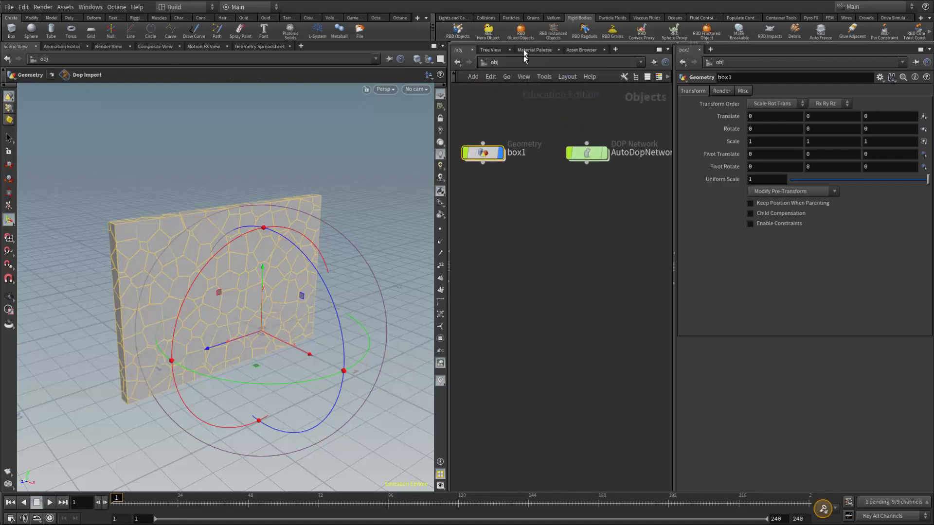
{"action": "left_click", "coordinate": [485, 17]}
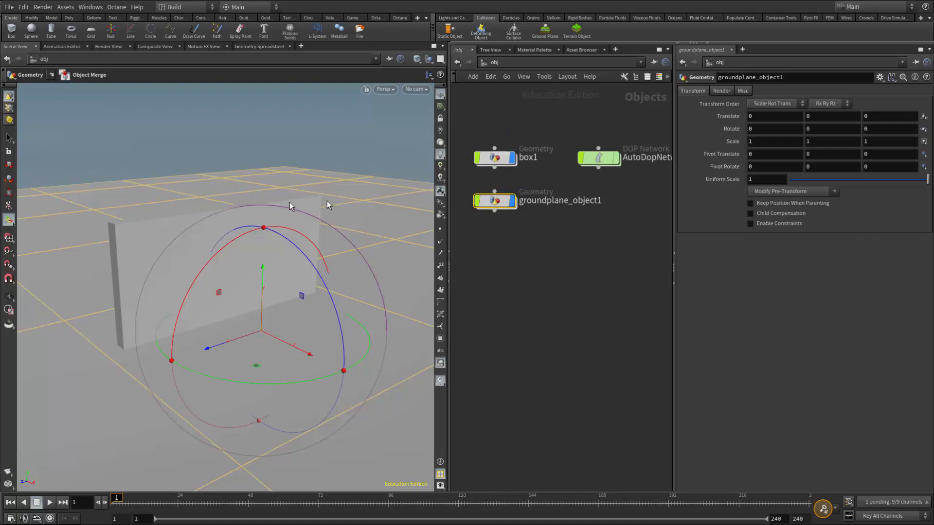
{"action": "mouse_move", "coordinate": [141, 341]}
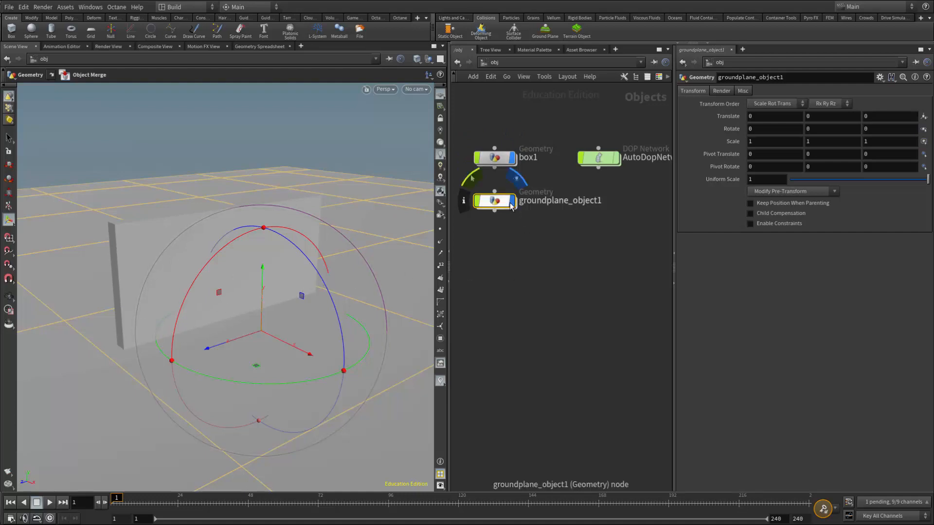
{"action": "left_click", "coordinate": [493, 158]}
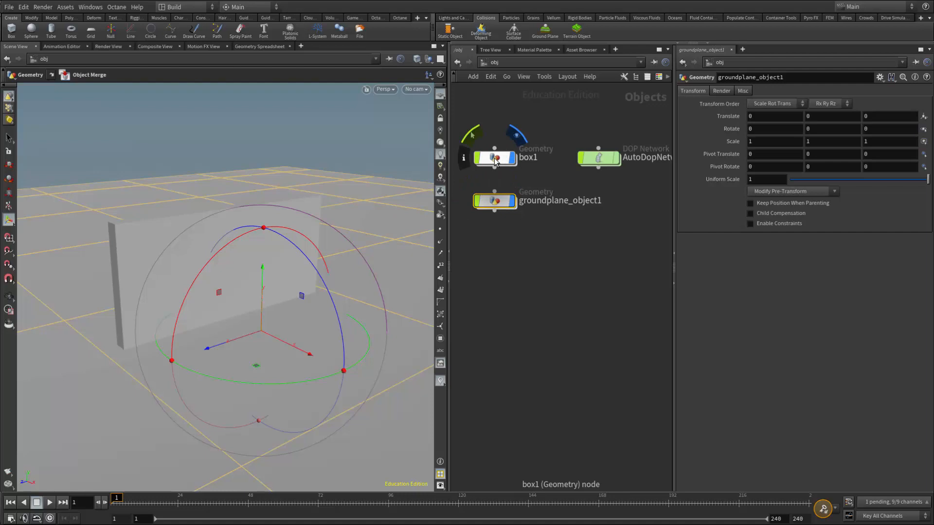
Dive into box1's geometry, inspect the original box, and play the simulation to watch the wall crumble
{"action": "double_click", "coordinate": [494, 158]}
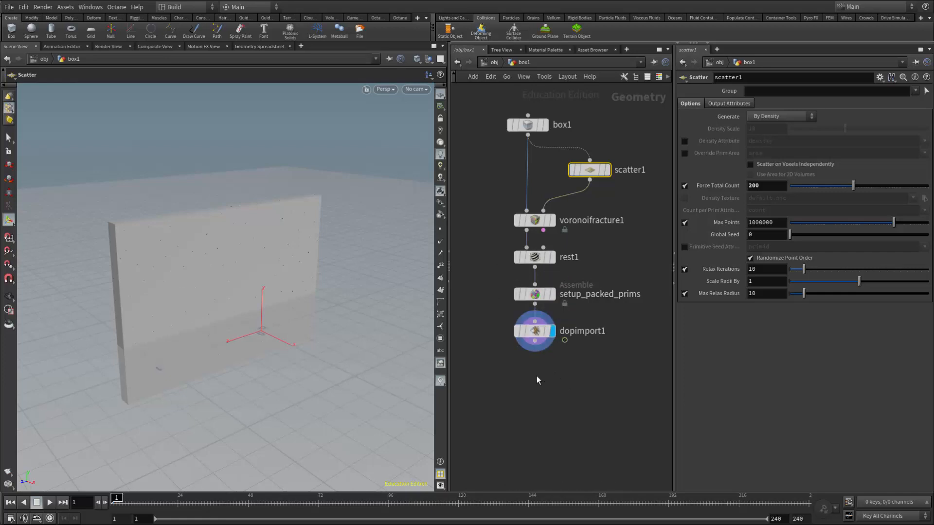
{"action": "mouse_move", "coordinate": [357, 382]}
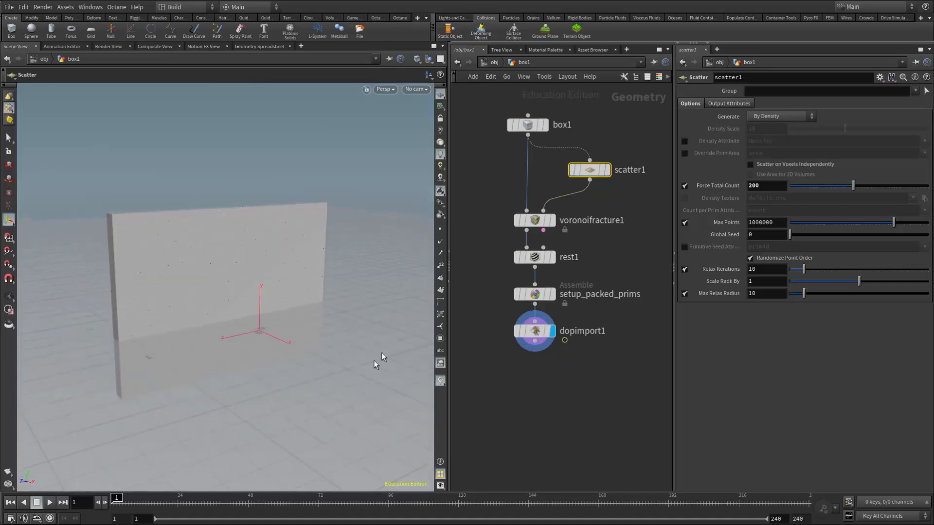
{"action": "left_click", "coordinate": [526, 125]}
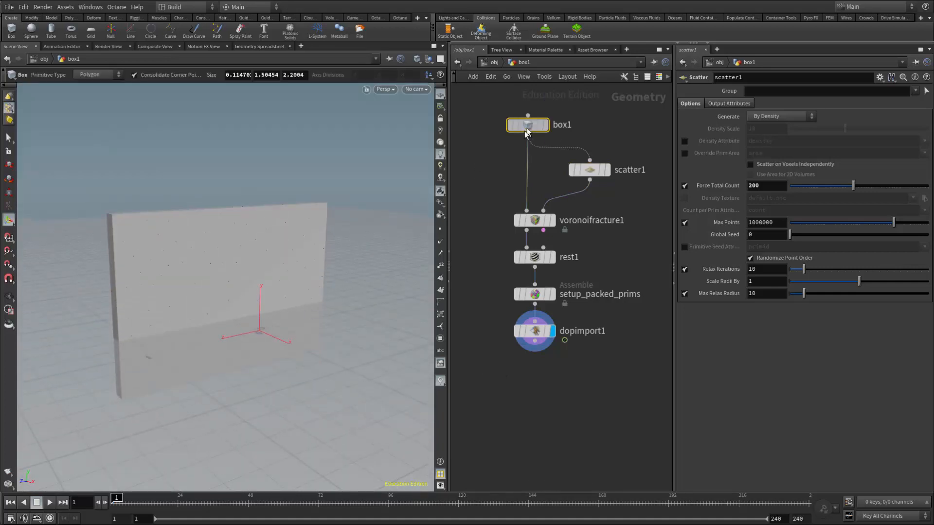
{"action": "left_click", "coordinate": [526, 124]}
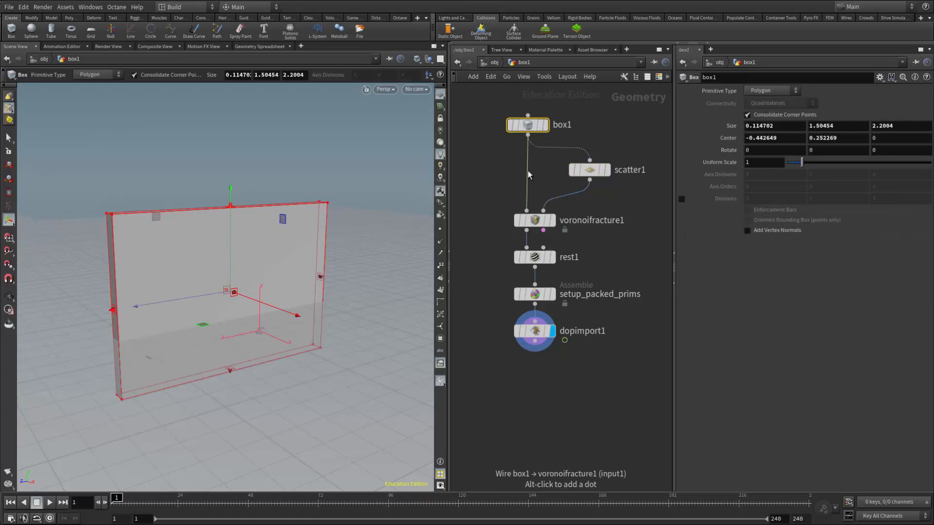
{"action": "mouse_move", "coordinate": [232, 195]}
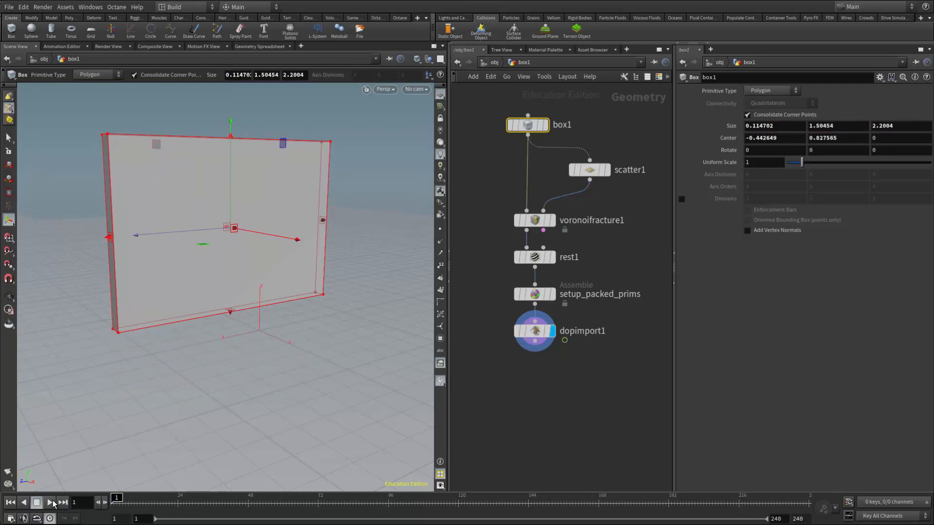
{"action": "left_click", "coordinate": [36, 502]}
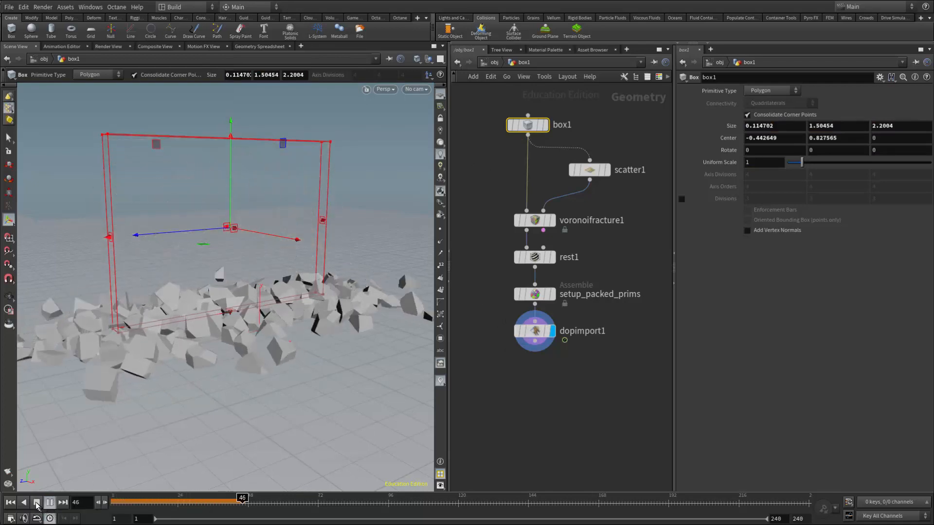
{"action": "left_click", "coordinate": [36, 502]}
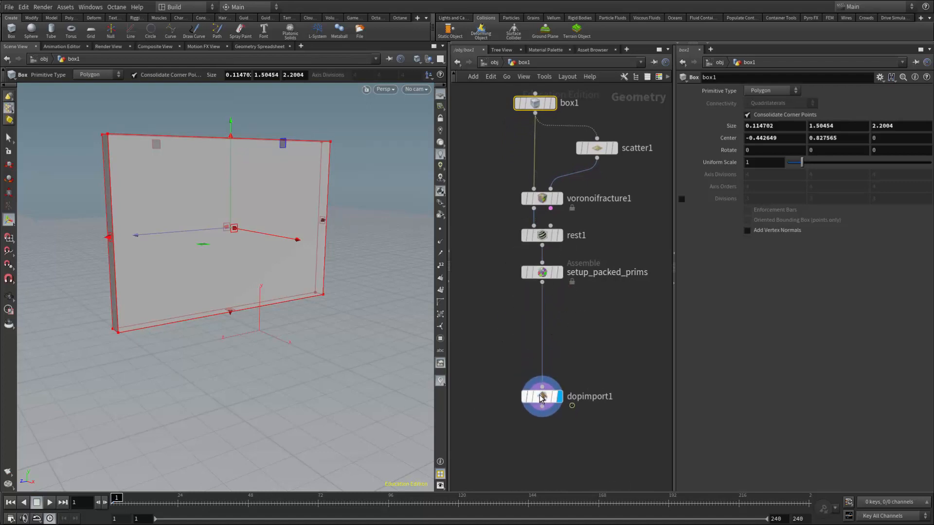
{"action": "mouse_move", "coordinate": [598, 353]}
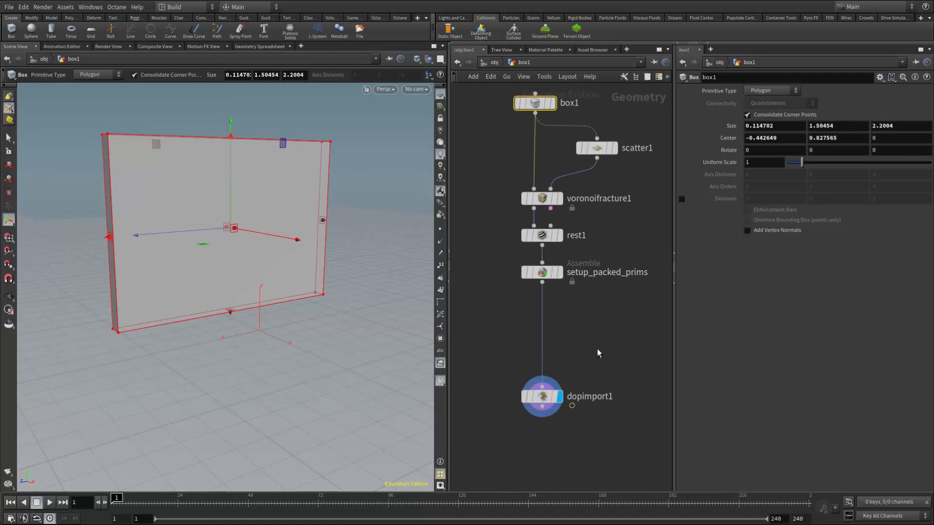
{"action": "mouse_move", "coordinate": [587, 341]}
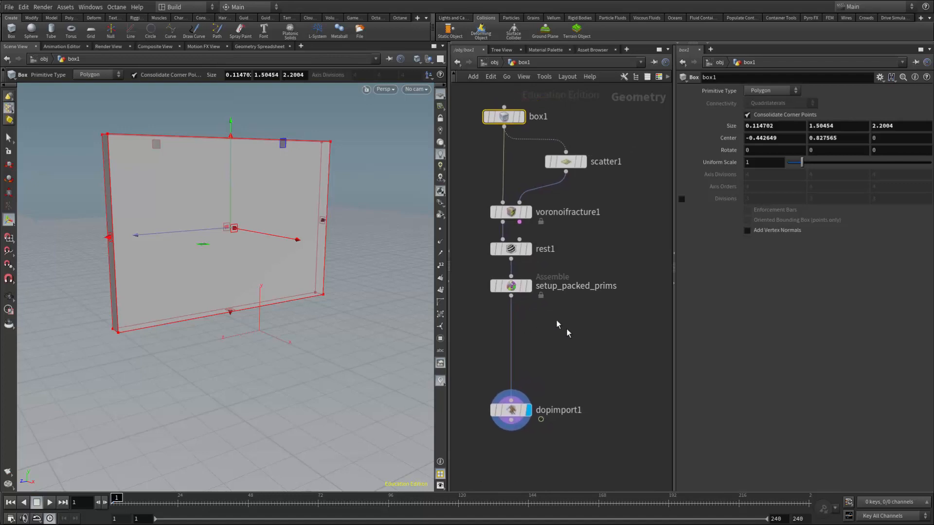
{"action": "mouse_move", "coordinate": [547, 323]}
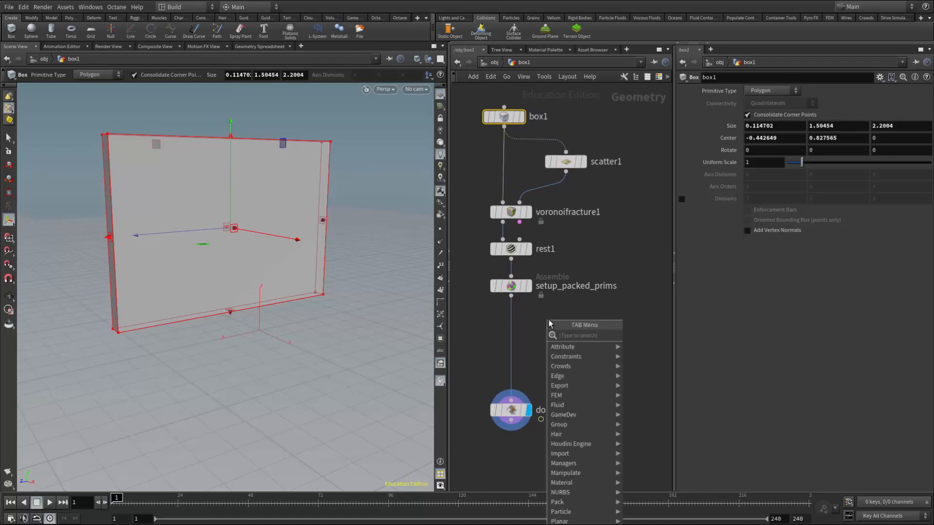
Add an Attribute Wrangle between setup_packed_prims and dopimport1
{"action": "left_click", "coordinate": [562, 346]}
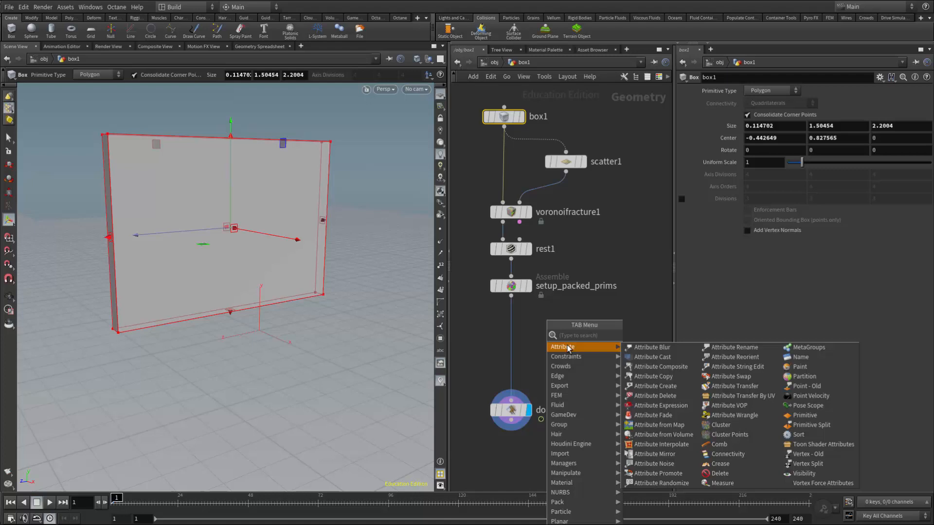
{"action": "mouse_move", "coordinate": [658, 387]}
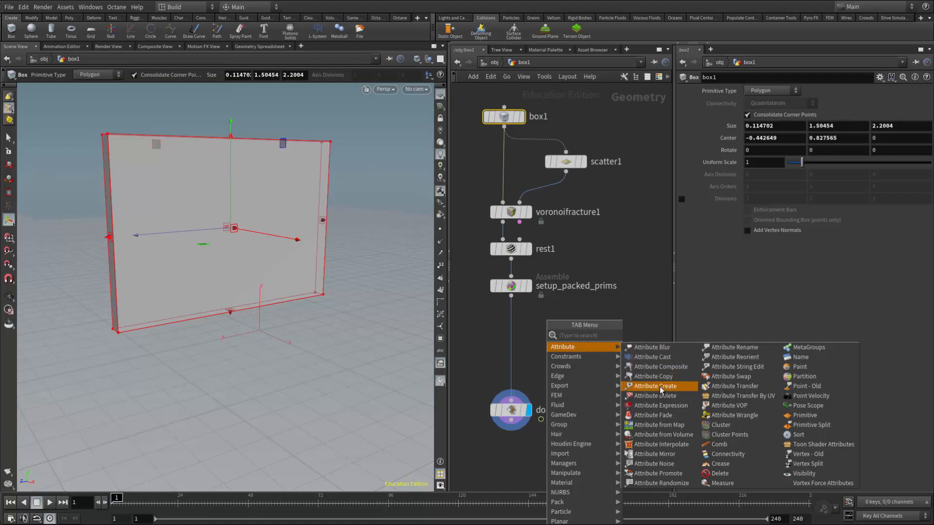
{"action": "mouse_move", "coordinate": [659, 387]}
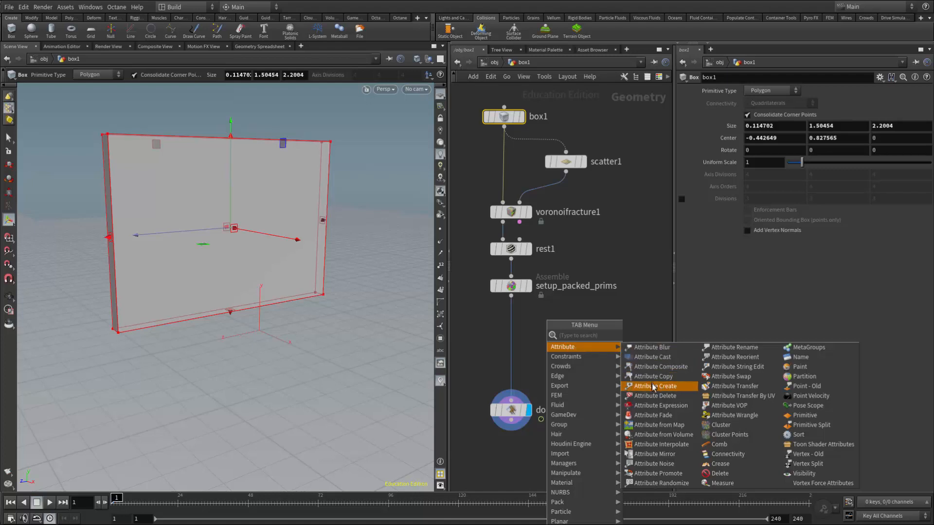
{"action": "mouse_move", "coordinate": [736, 420]}
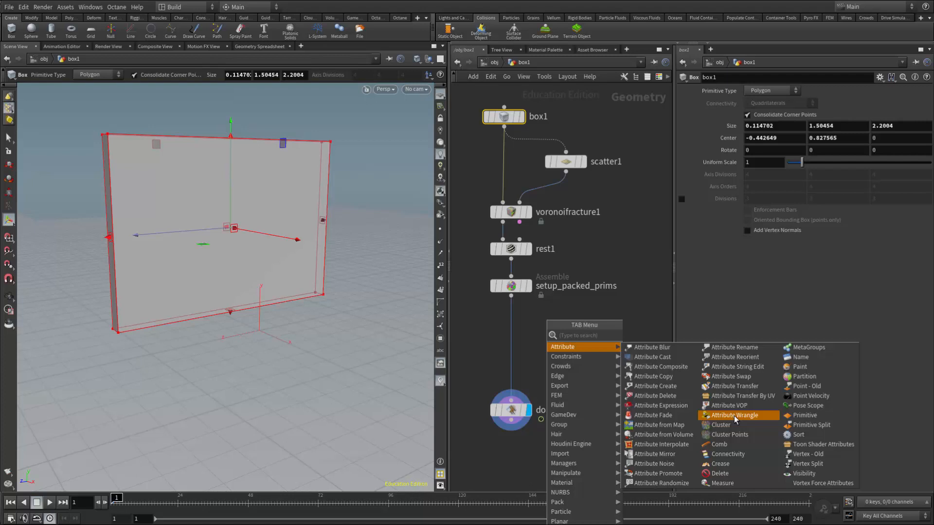
{"action": "left_click", "coordinate": [732, 415]}
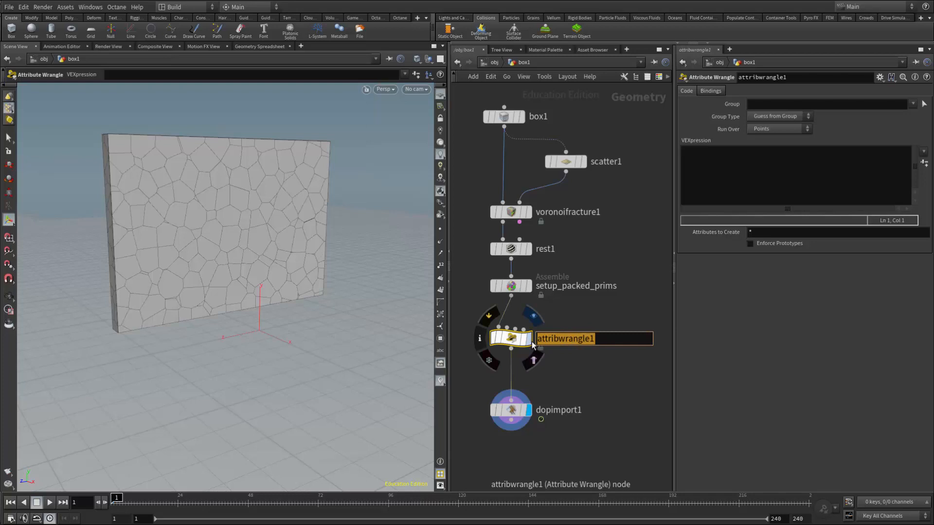
Name the wrangle All_Active, enter i@active=1;, and play the simulation to confirm full collapse
{"action": "type", "text": "All_Active"}
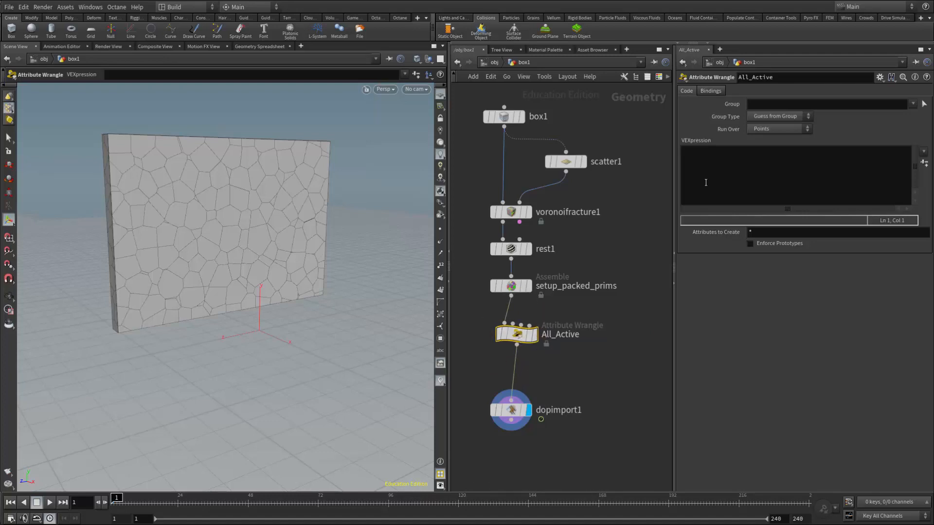
{"action": "mouse_move", "coordinate": [766, 129]}
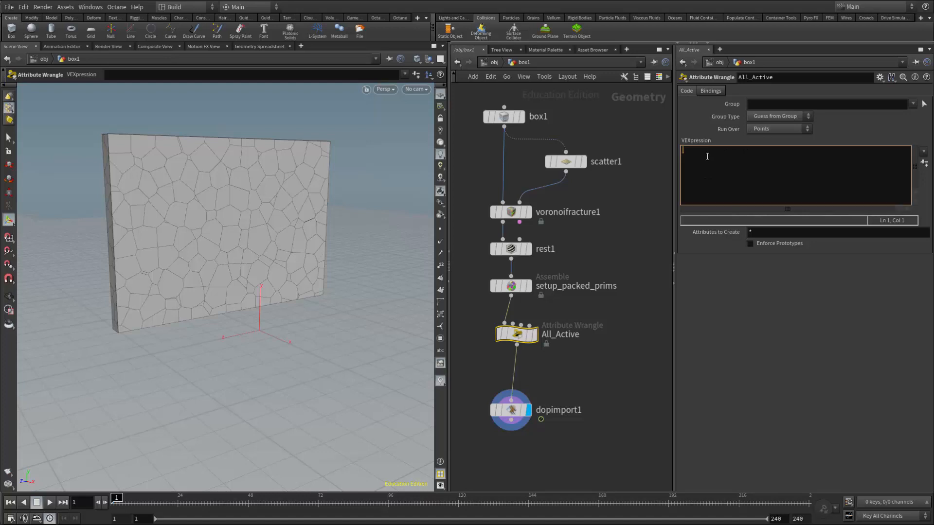
{"action": "type", "text": "i@act"}
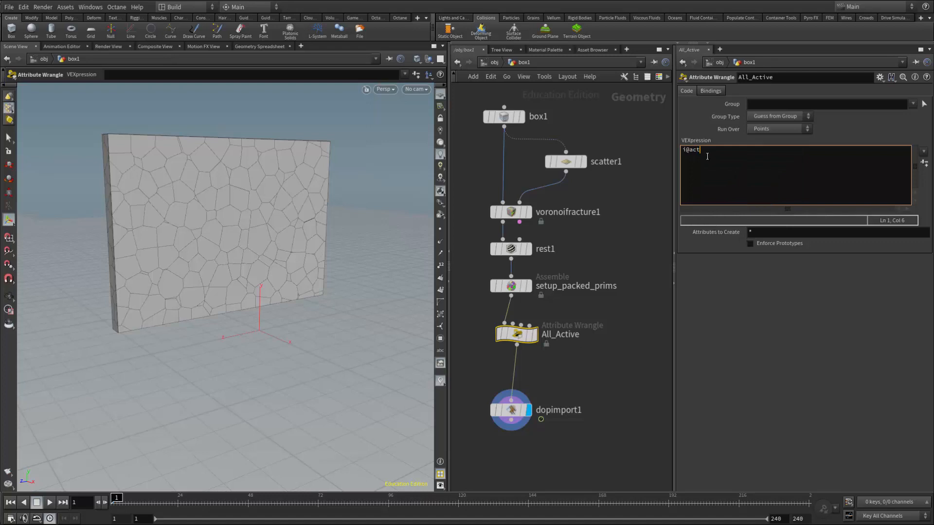
{"action": "type", "text": "ive="}
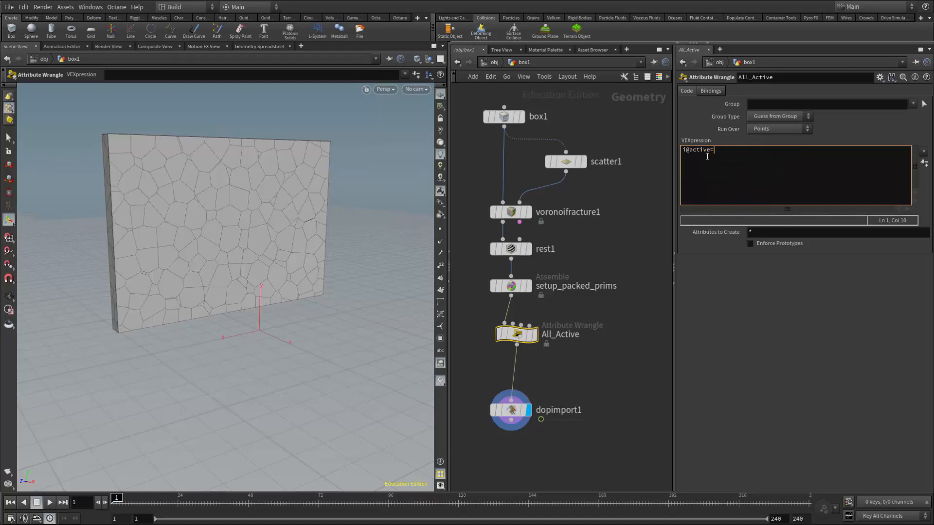
{"action": "type", "text": "1;"}
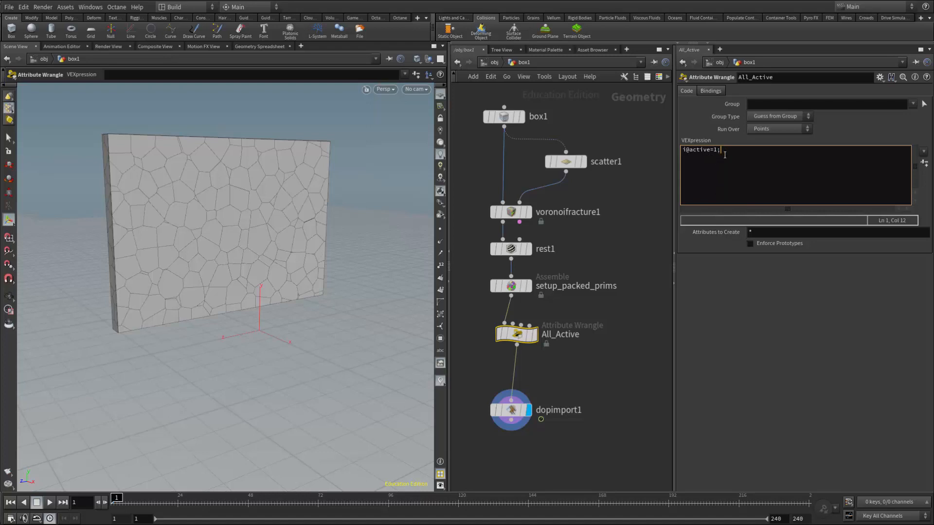
{"action": "mouse_move", "coordinate": [753, 266]}
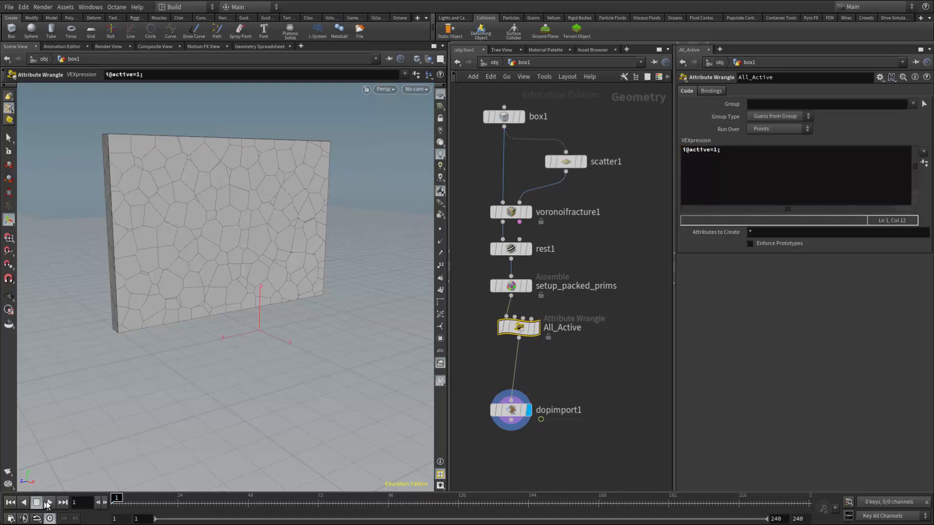
{"action": "left_click", "coordinate": [48, 501]}
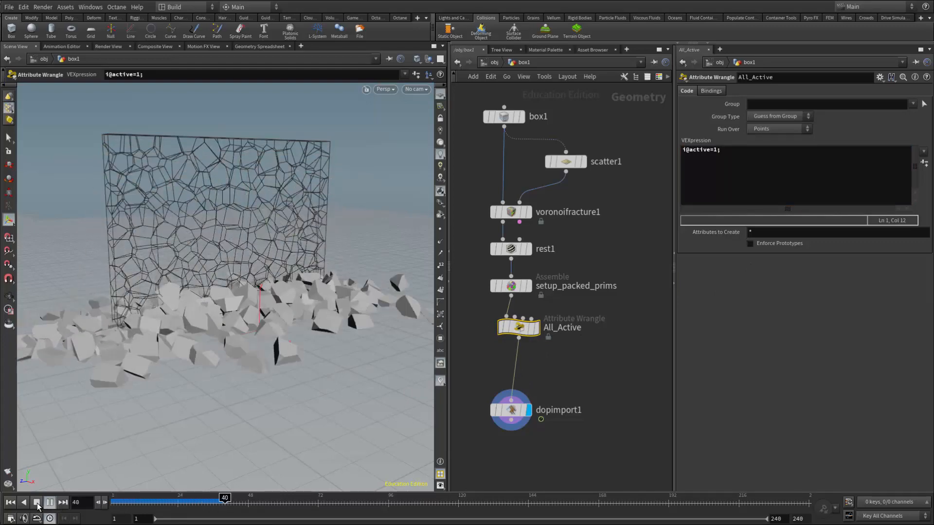
{"action": "left_click", "coordinate": [37, 502]}
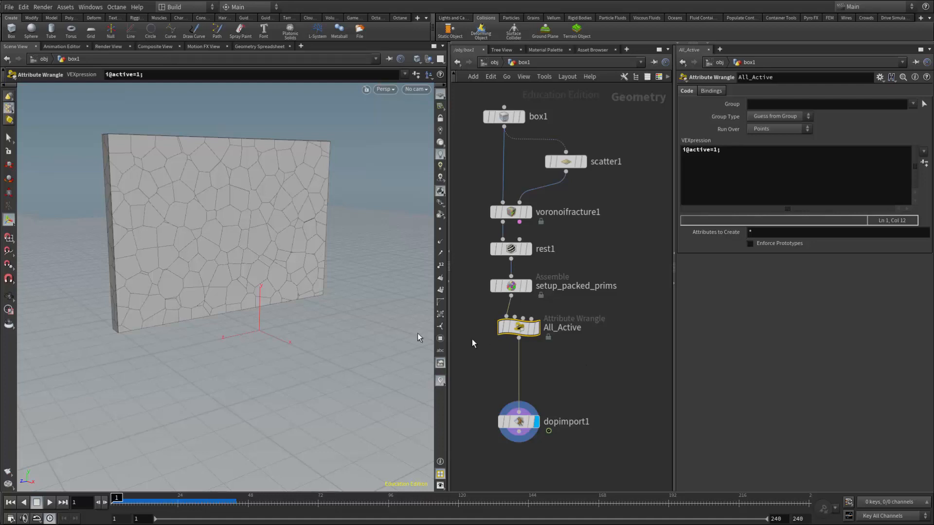
{"action": "mouse_move", "coordinate": [561, 368]}
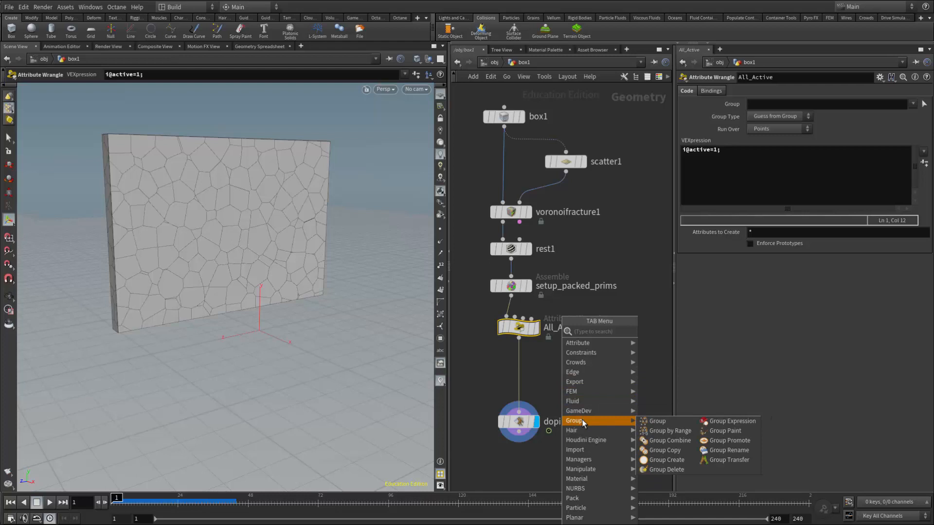
Add a Group Create node after All_Active with Group Type Points, then drop the base group
{"action": "left_click", "coordinate": [668, 459]}
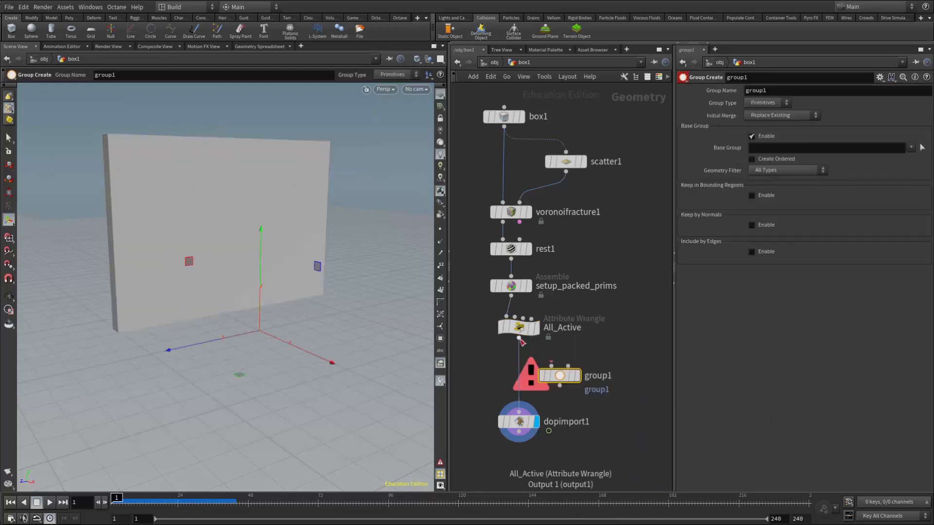
{"action": "left_click", "coordinate": [558, 375]}
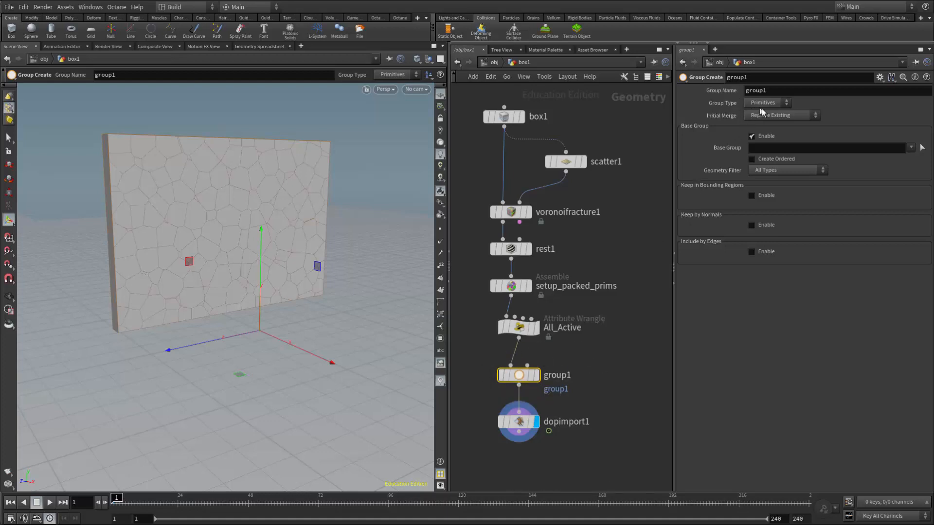
{"action": "left_click", "coordinate": [768, 102]}
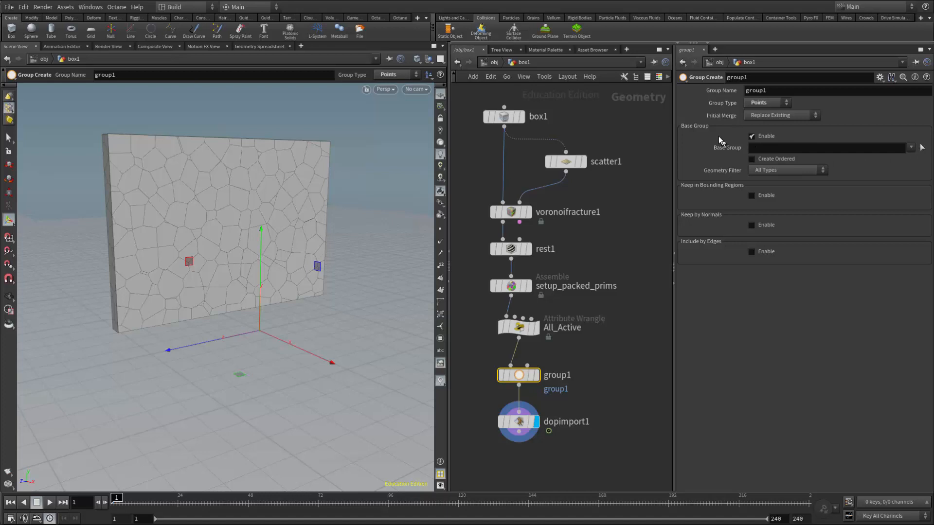
{"action": "mouse_move", "coordinate": [922, 148]}
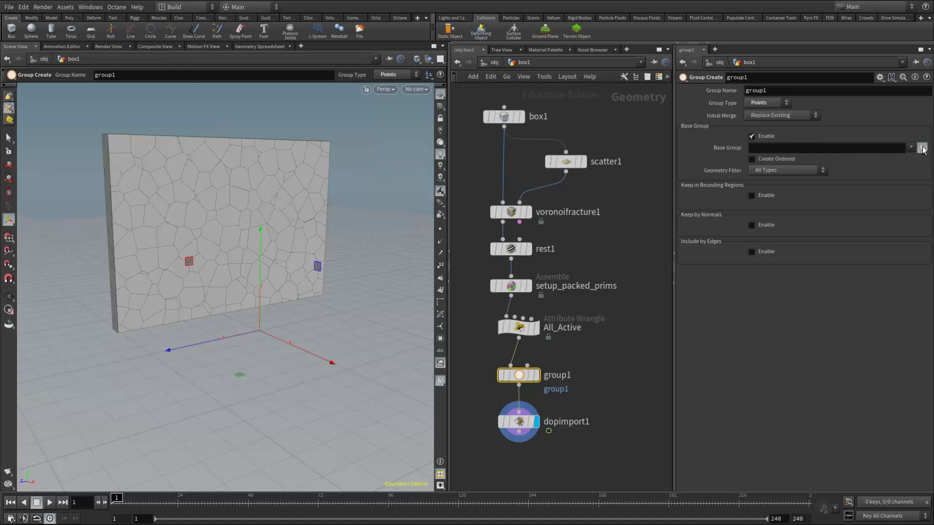
{"action": "left_click", "coordinate": [921, 147]}
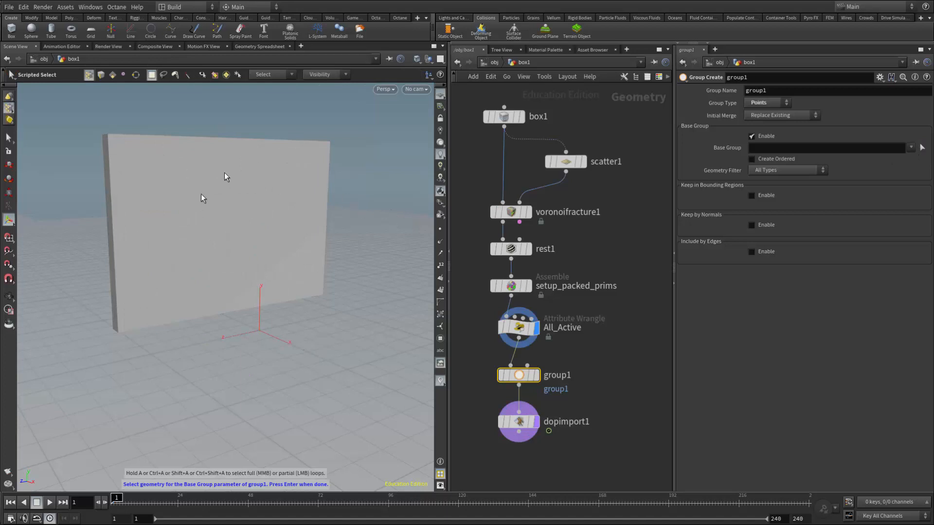
{"action": "mouse_move", "coordinate": [248, 213]}
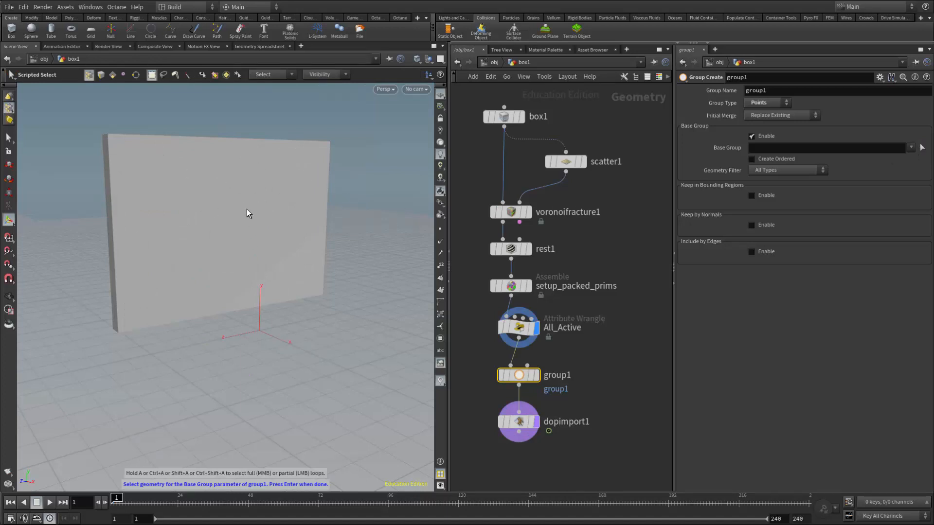
{"action": "mouse_move", "coordinate": [138, 489]}
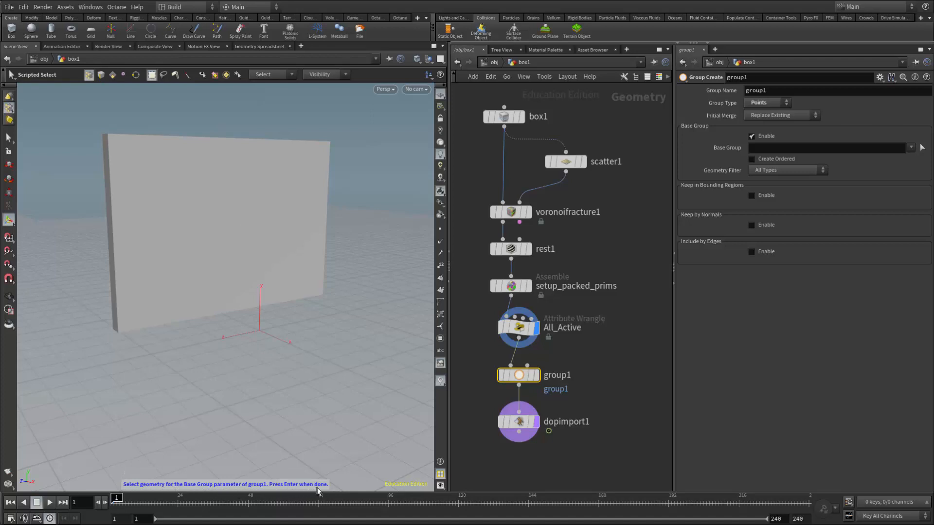
{"action": "mouse_move", "coordinate": [186, 250]}
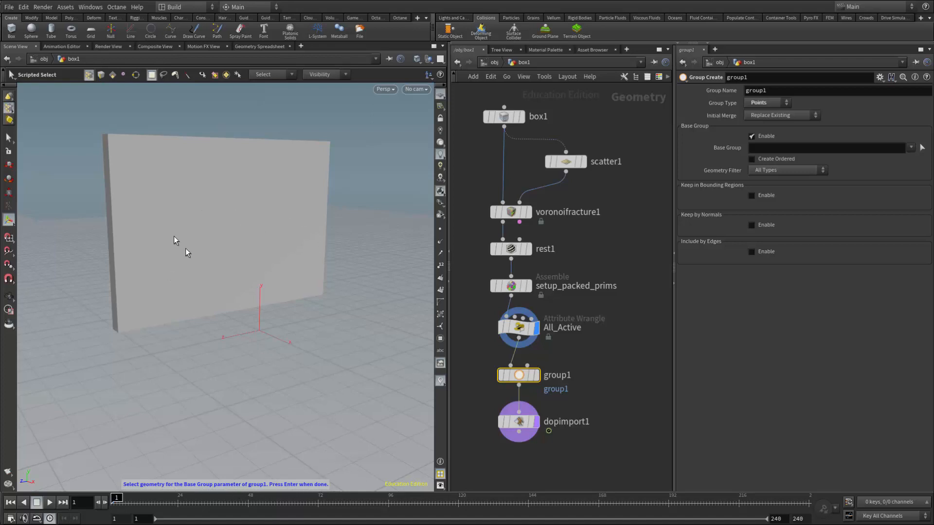
{"action": "mouse_move", "coordinate": [232, 219]}
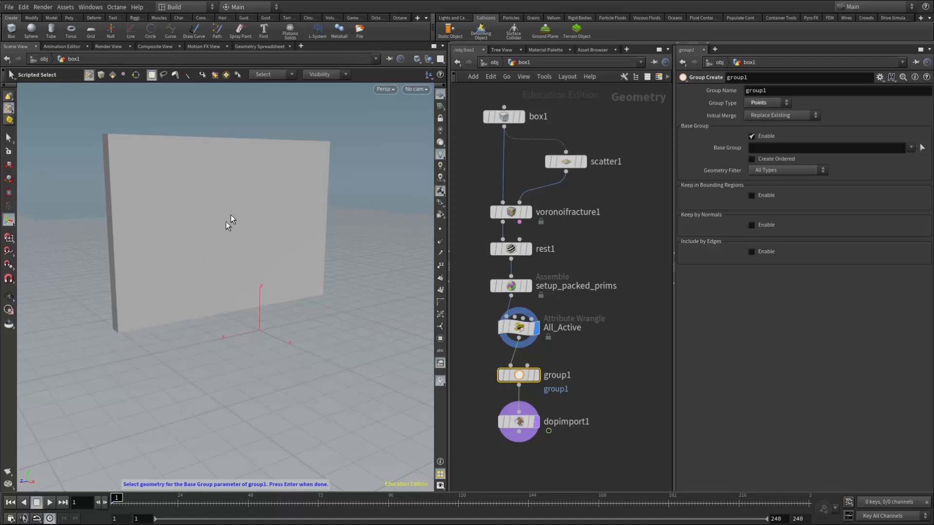
{"action": "mouse_move", "coordinate": [881, 173]}
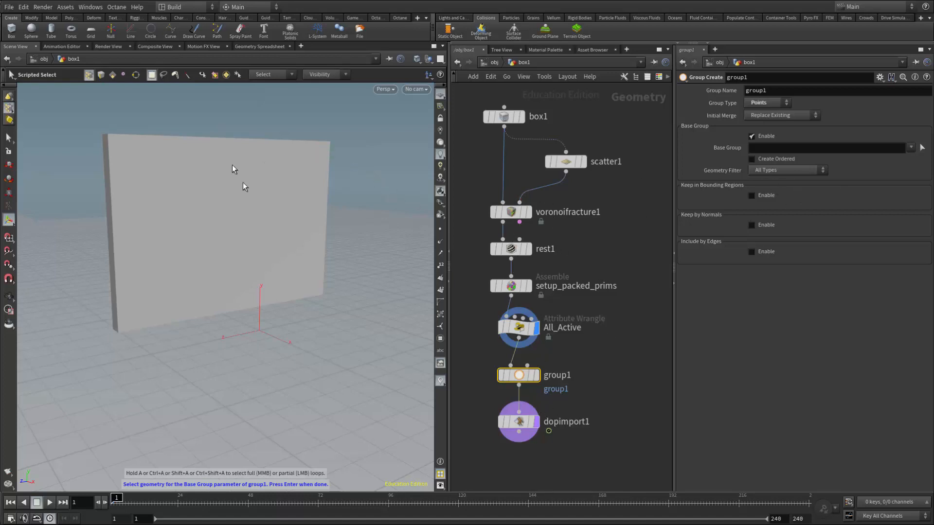
{"action": "mouse_move", "coordinate": [739, 198]}
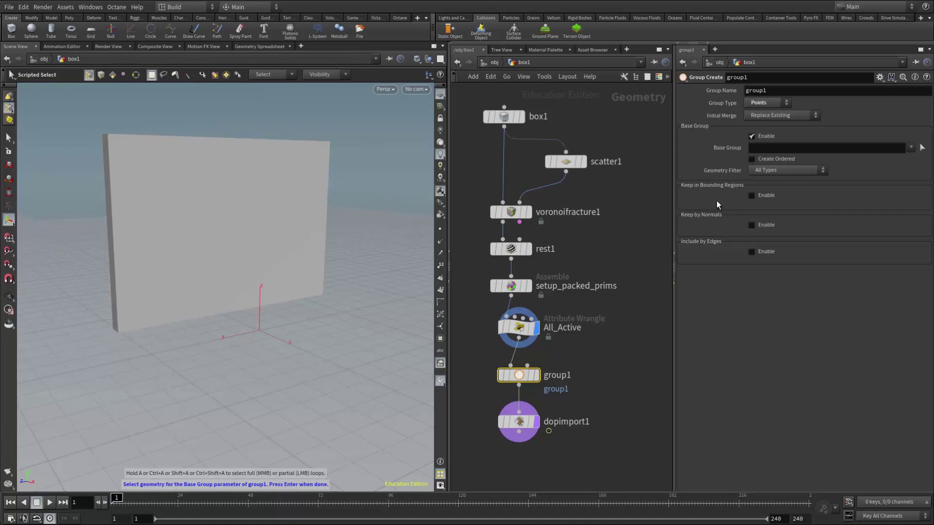
{"action": "left_click", "coordinate": [752, 136]}
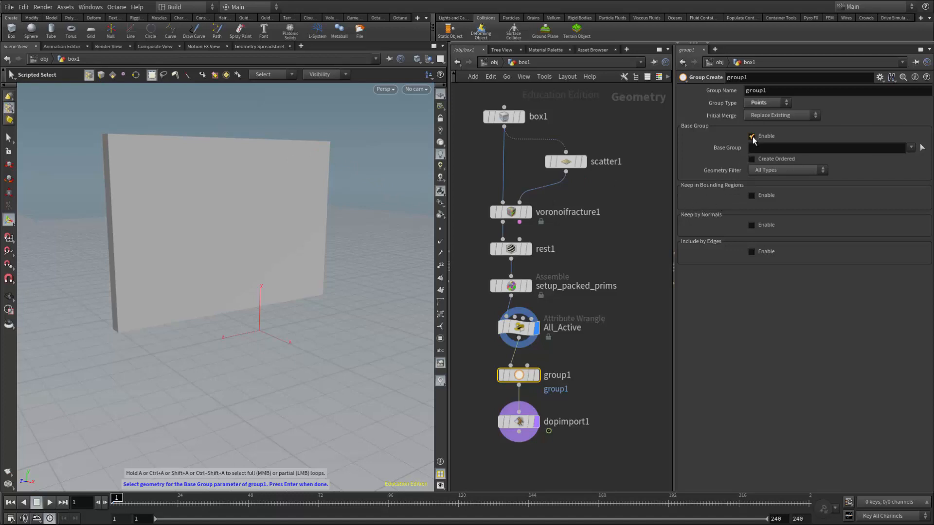
Enable Keep in Bounding Regions on group1 with Bounding Type left as Bounding Box
{"action": "left_click", "coordinate": [752, 136]}
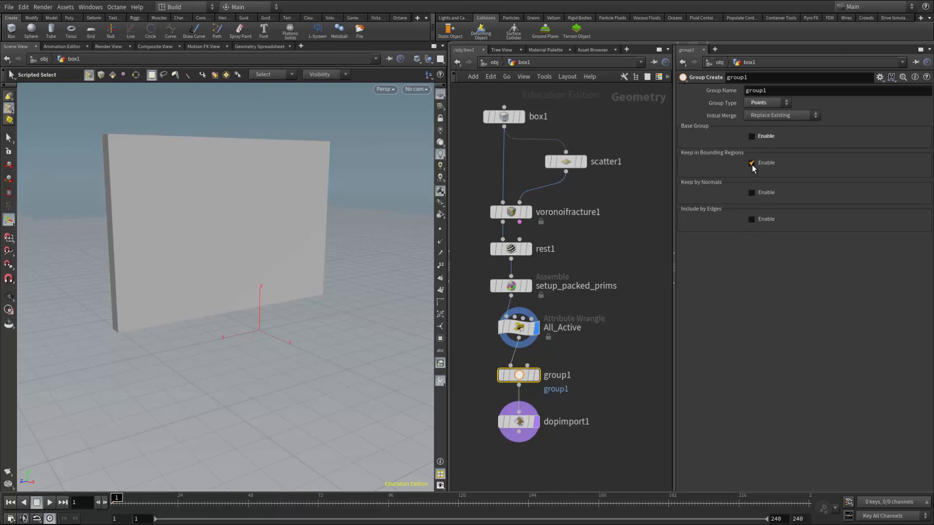
{"action": "left_click", "coordinate": [752, 162]}
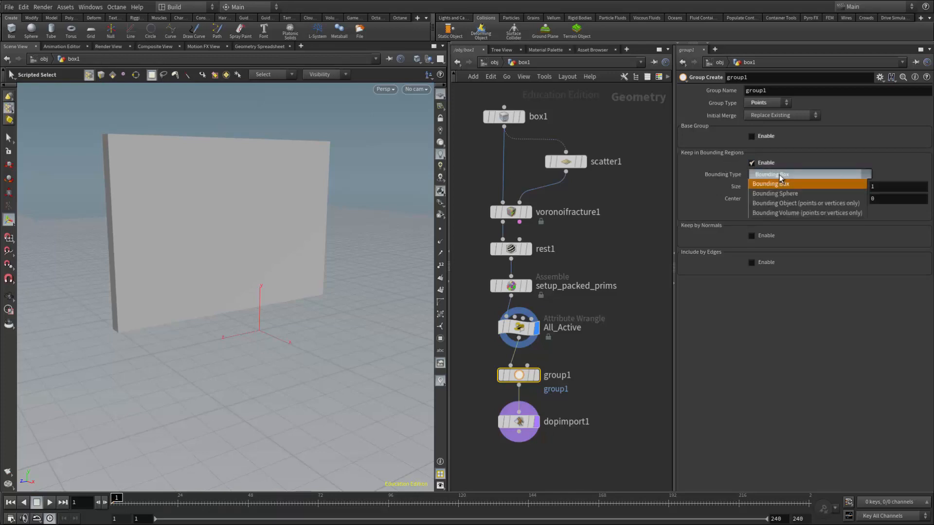
{"action": "mouse_move", "coordinate": [779, 192]}
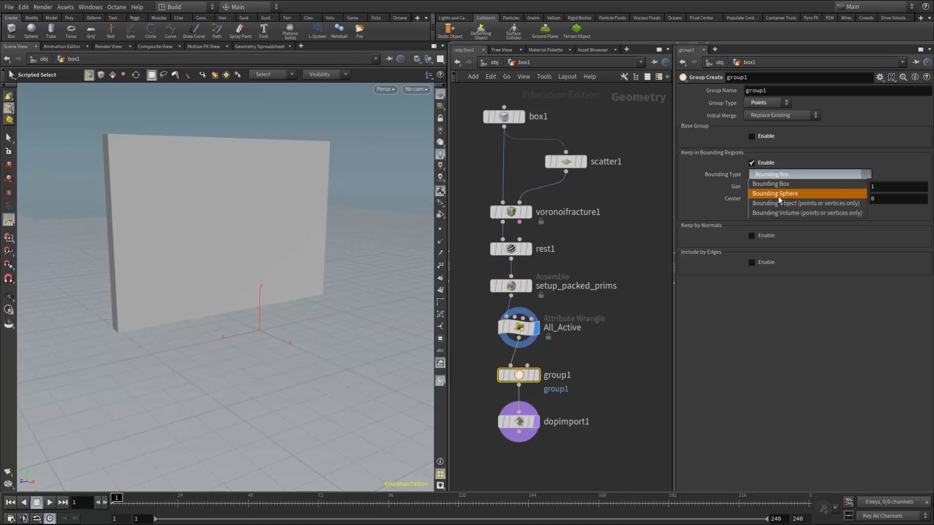
{"action": "left_click", "coordinate": [771, 184]}
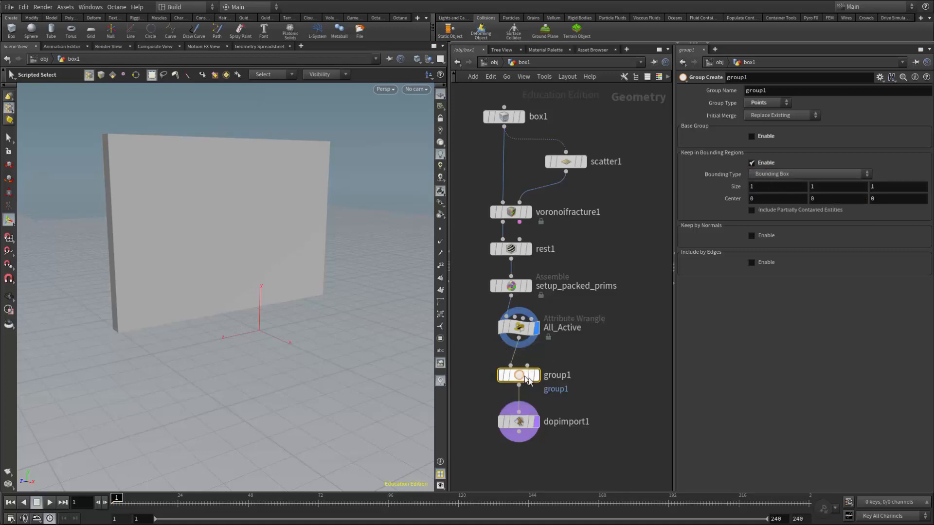
Show group1's bounding box handle in the viewport for resizing over the wall
{"action": "left_click", "coordinate": [518, 375]}
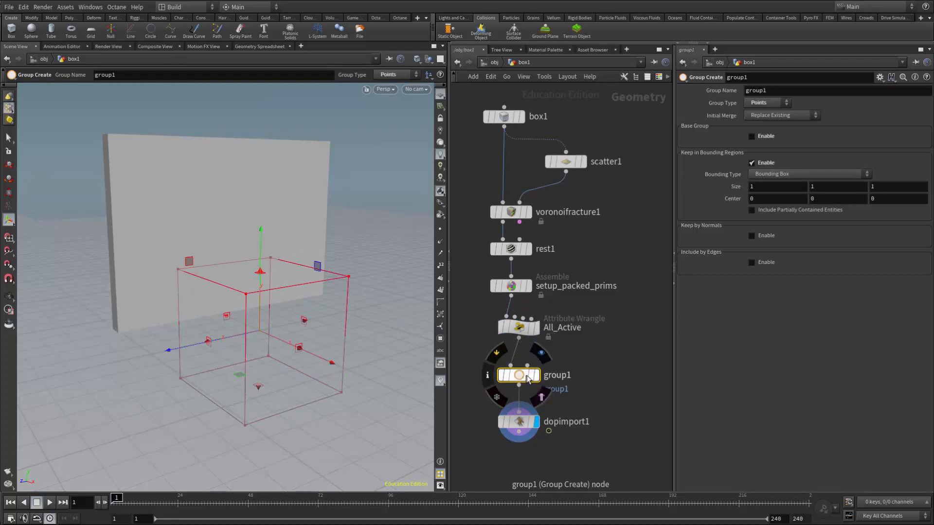
{"action": "mouse_move", "coordinate": [532, 378]}
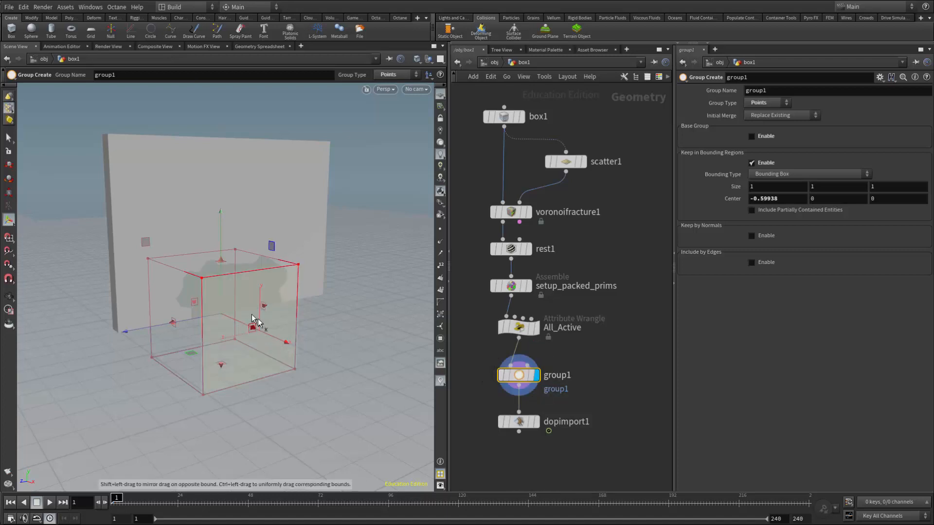
{"action": "mouse_move", "coordinate": [213, 344]}
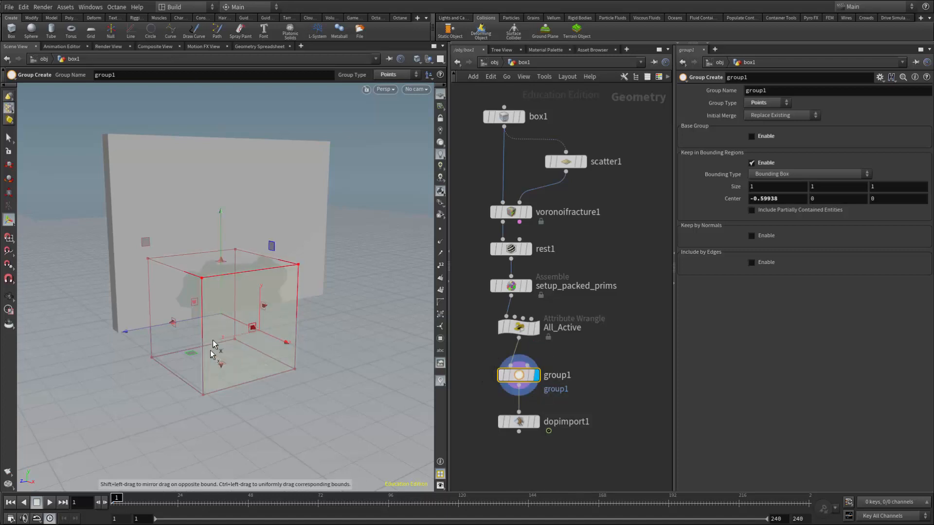
{"action": "mouse_move", "coordinate": [219, 216]}
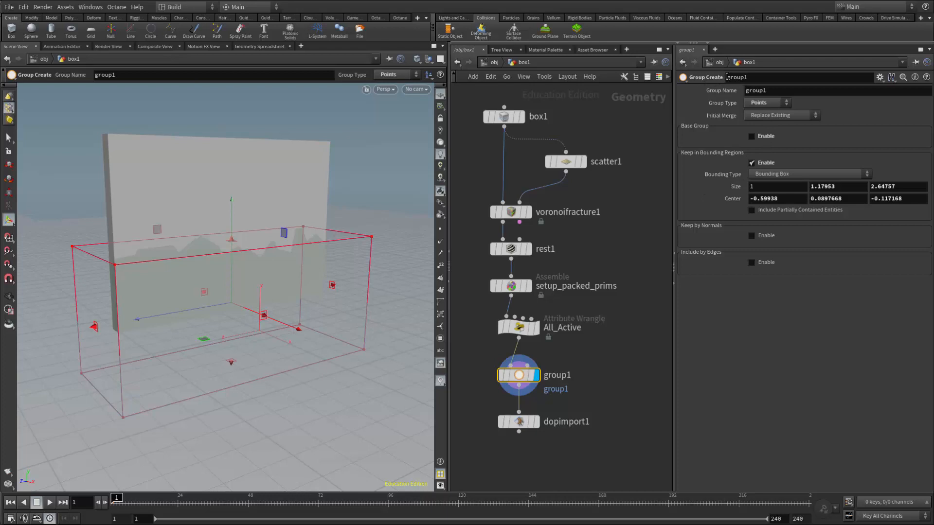
{"action": "mouse_move", "coordinate": [718, 83]}
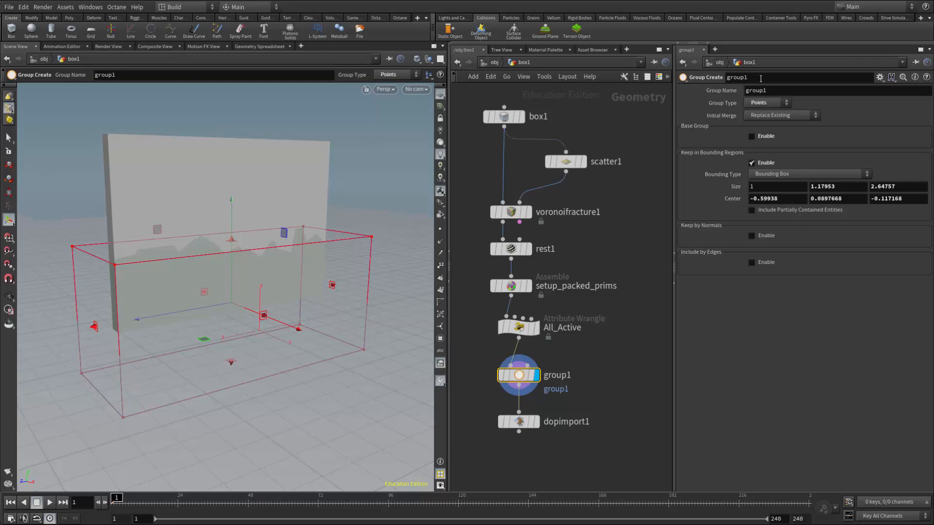
Rename the group node and its Group Name to Inactive_Points
{"action": "double_click", "coordinate": [737, 77]}
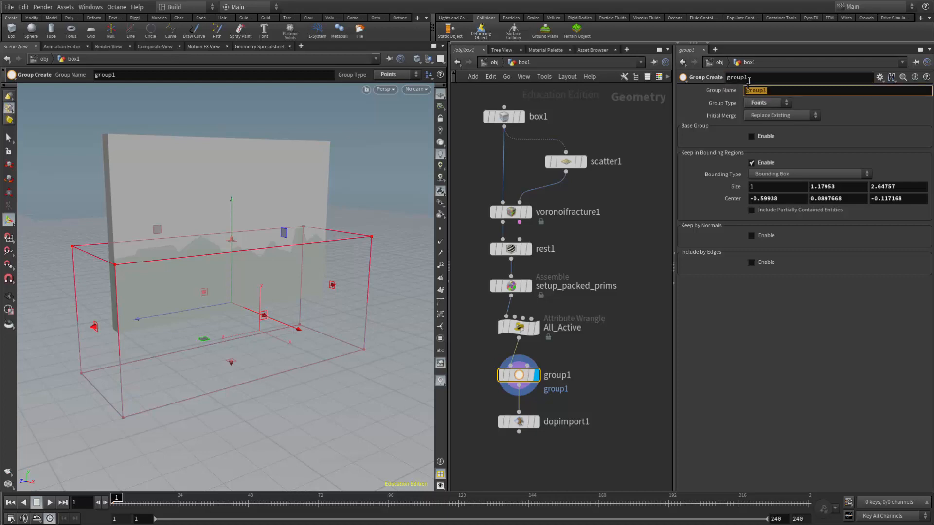
{"action": "mouse_move", "coordinate": [734, 96]}
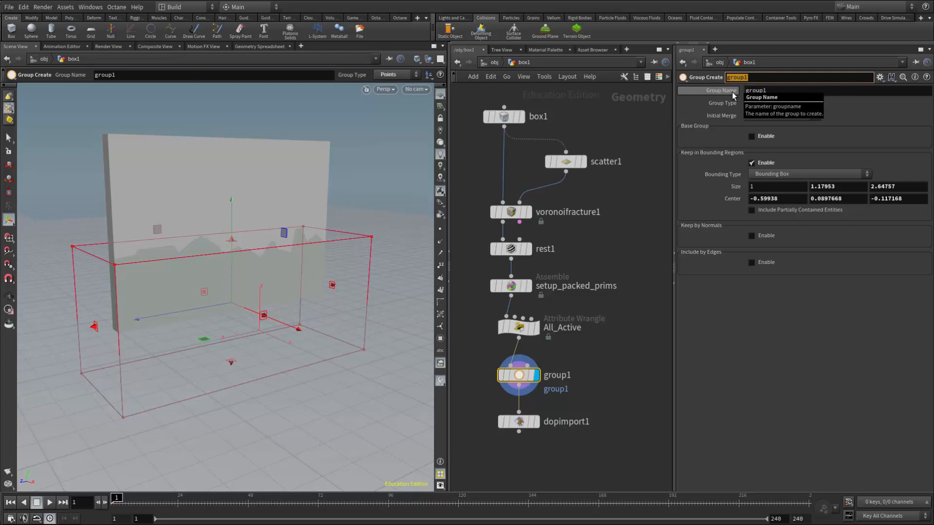
{"action": "type", "text": "Inactive"}
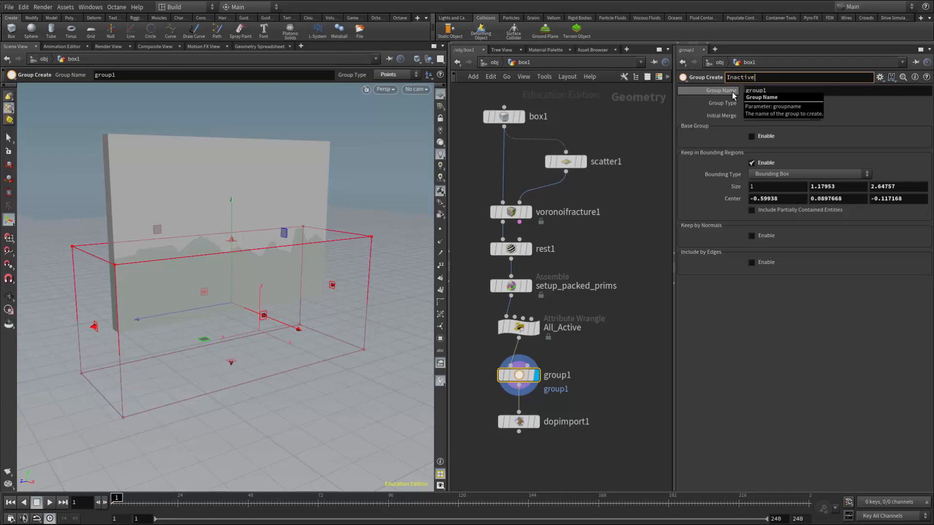
{"action": "type", "text": "_Points"}
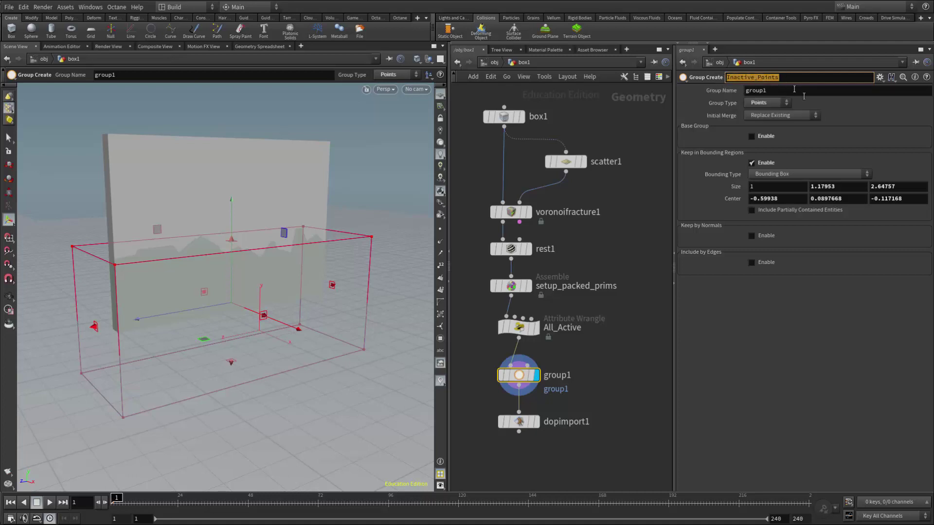
{"action": "type", "text": "Inactive_Points"}
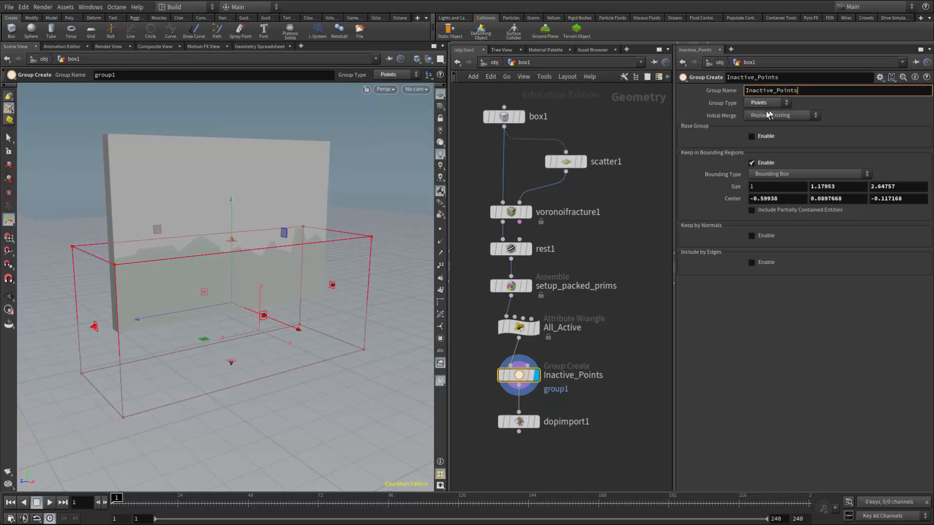
{"action": "mouse_move", "coordinate": [718, 90]}
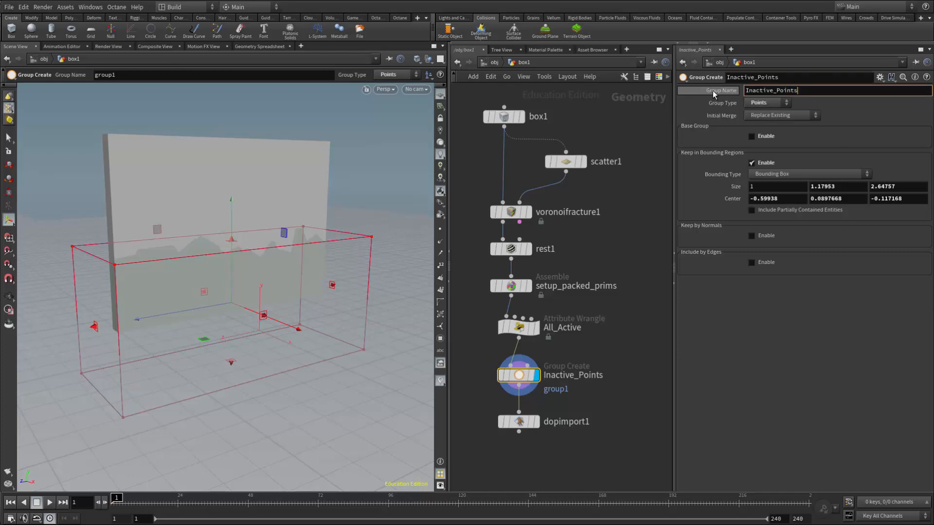
{"action": "mouse_move", "coordinate": [597, 392]}
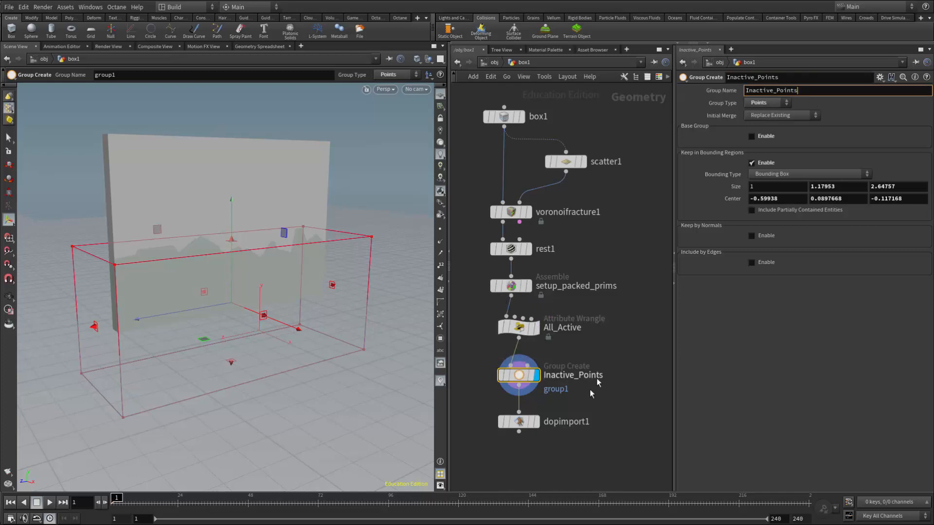
{"action": "mouse_move", "coordinate": [533, 328]}
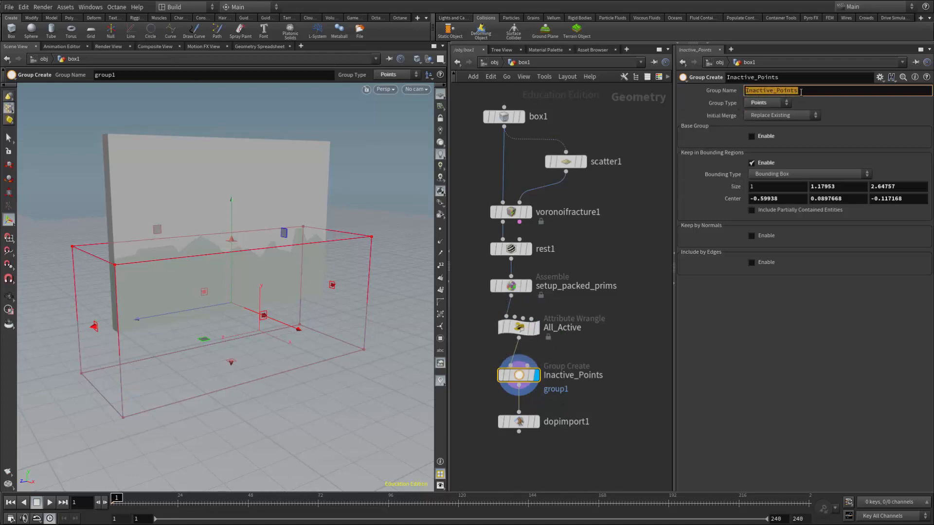
{"action": "mouse_move", "coordinate": [720, 114]}
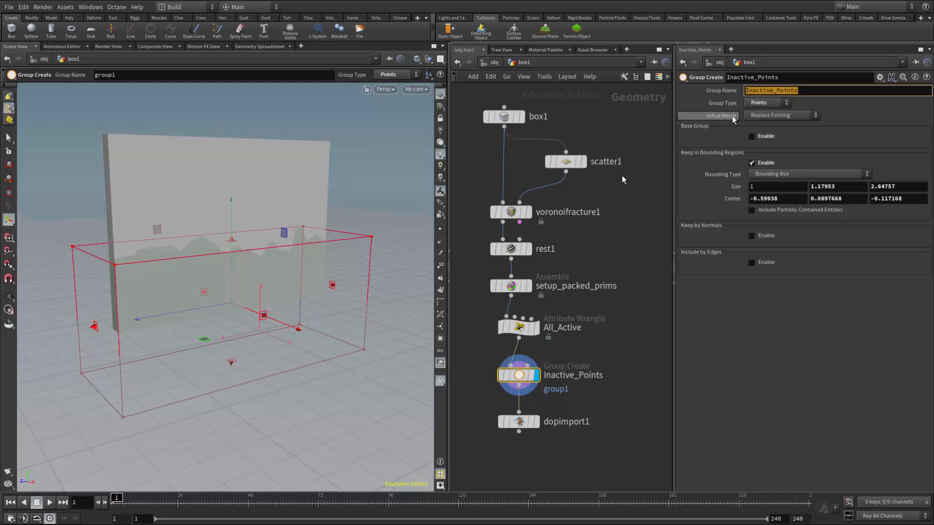
{"action": "mouse_move", "coordinate": [560, 363]}
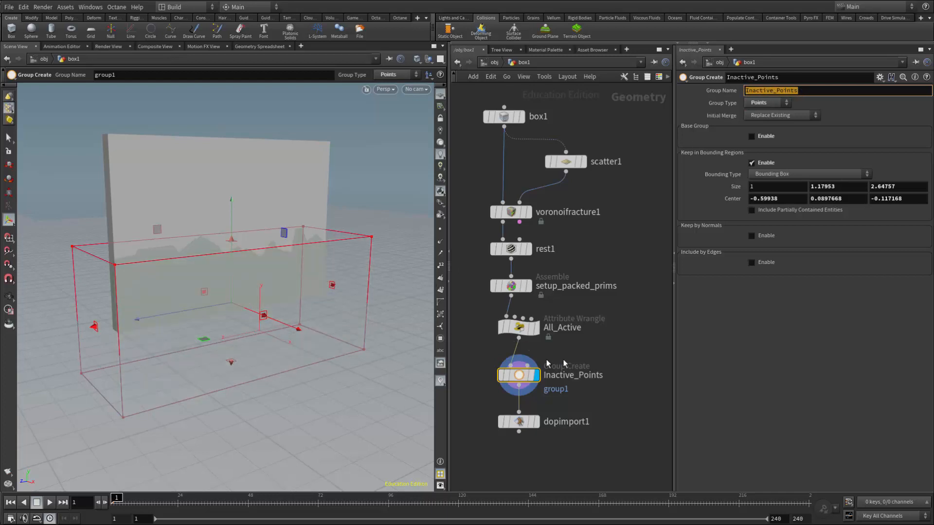
{"action": "mouse_move", "coordinate": [625, 395]}
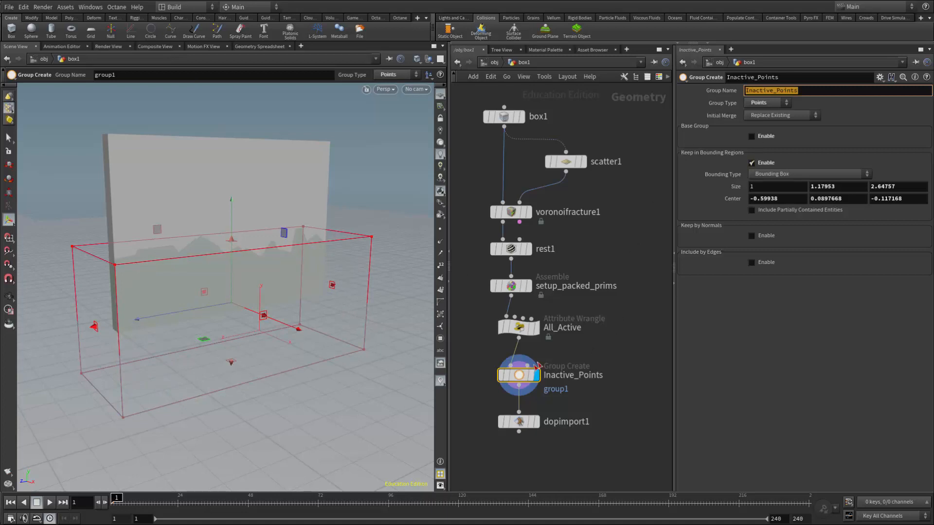
{"action": "mouse_move", "coordinate": [770, 143]}
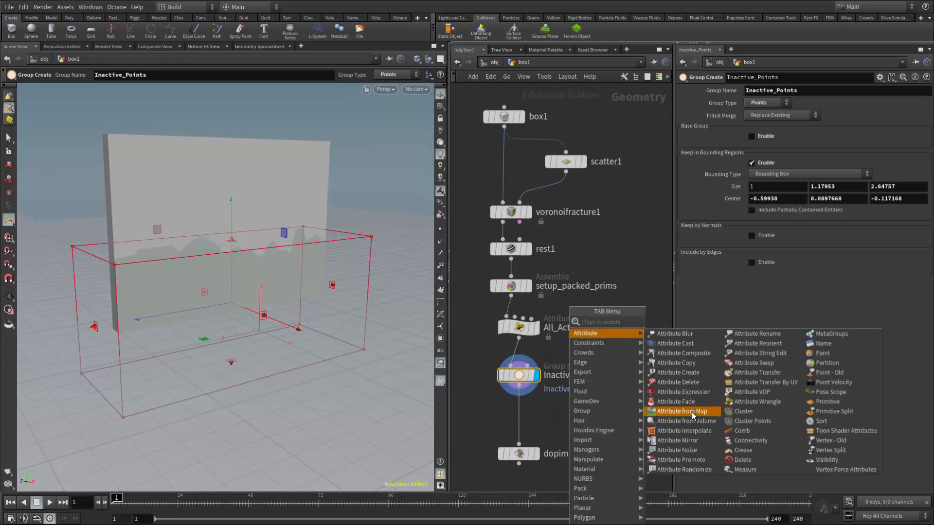
{"action": "mouse_move", "coordinate": [760, 402]}
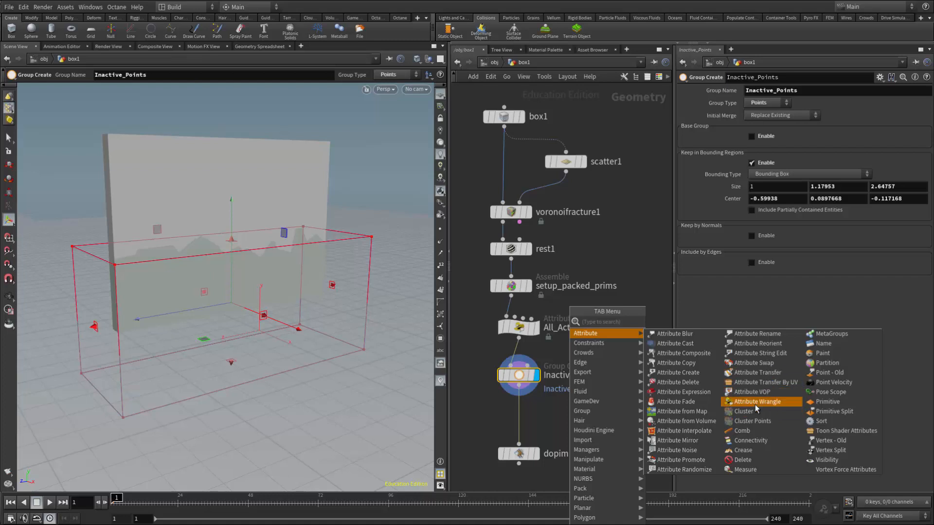
Add an Attribute Wrangle below the group node and rename it Inactive_Points1
{"action": "left_click", "coordinate": [757, 402]}
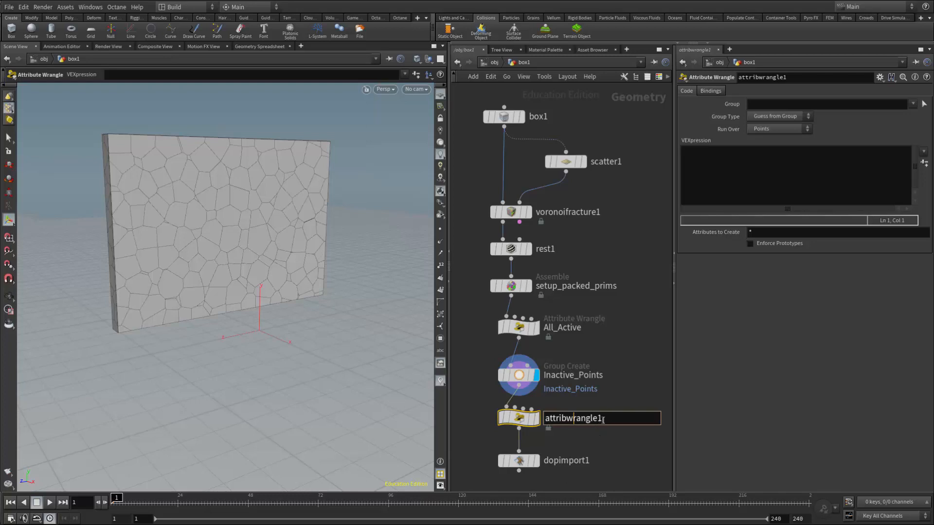
{"action": "type", "text": "Inactive_Points1"}
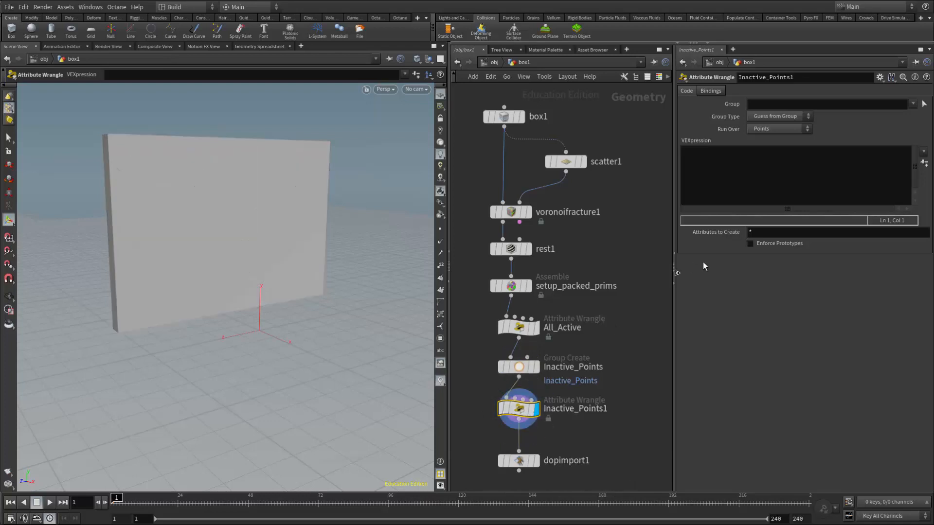
{"action": "mouse_move", "coordinate": [778, 136]}
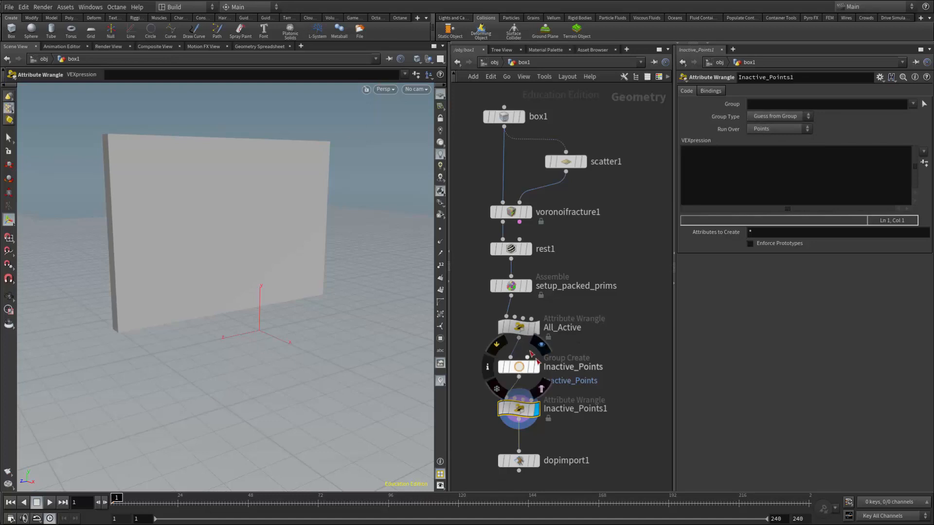
Limit the wrangle to the Inactive_Points group and enter i@active=0; as its VEXpression
{"action": "left_click", "coordinate": [518, 367]}
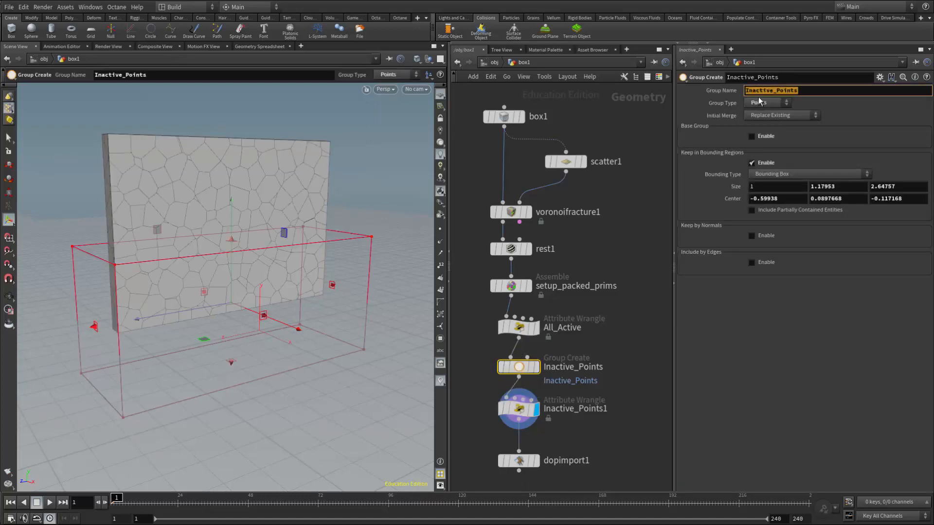
{"action": "left_click", "coordinate": [518, 408]}
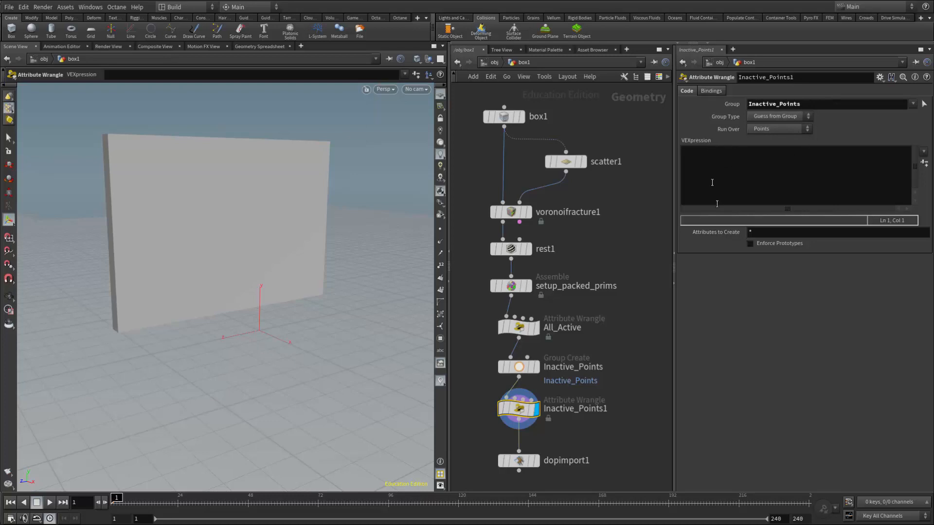
{"action": "left_click", "coordinate": [792, 174]}
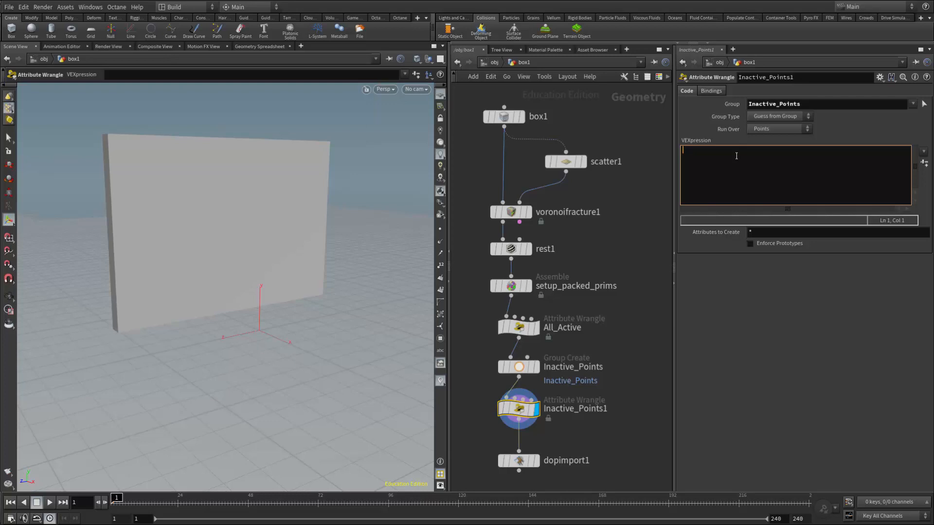
{"action": "type", "text": "i@active="}
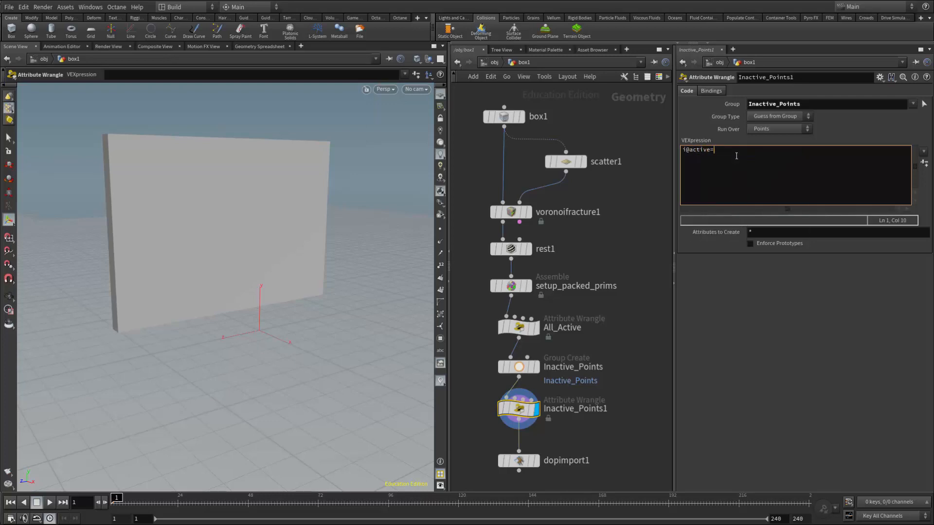
{"action": "type", "text": "0;"}
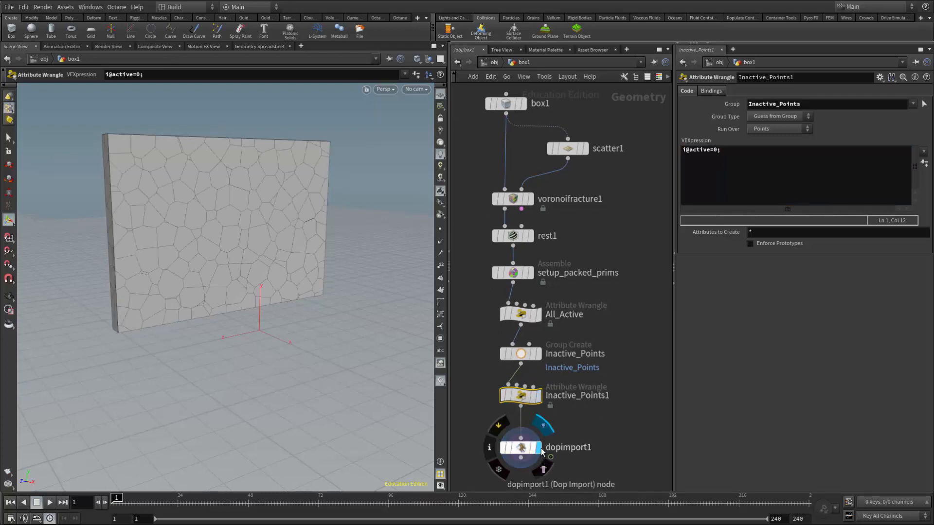
Play the simulation from dopimport1 to see the lower wall section hold, then rewind to frame 1
{"action": "left_click", "coordinate": [520, 448]}
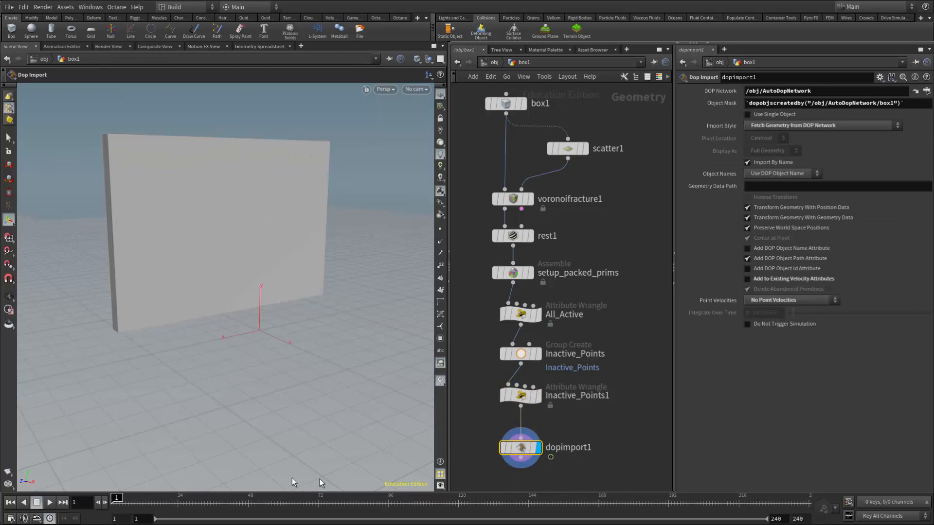
{"action": "left_click", "coordinate": [50, 502]}
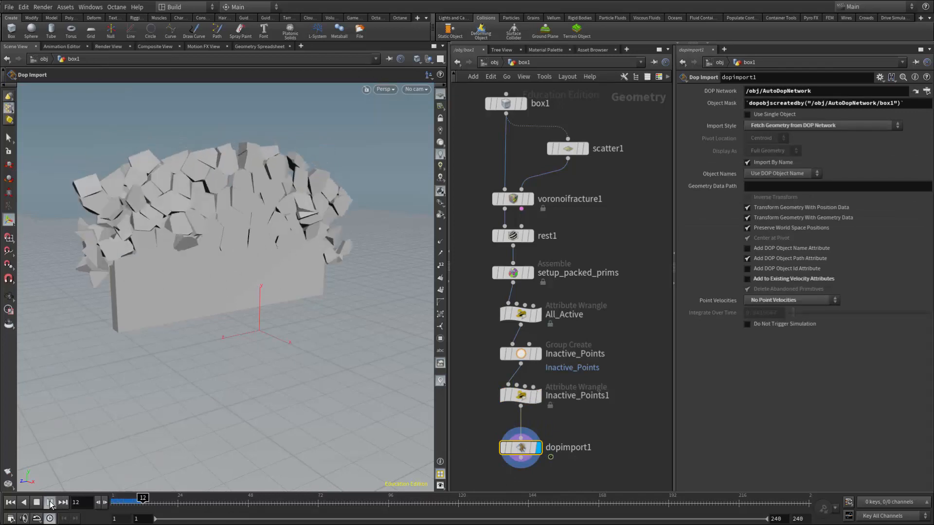
{"action": "left_click", "coordinate": [51, 502]}
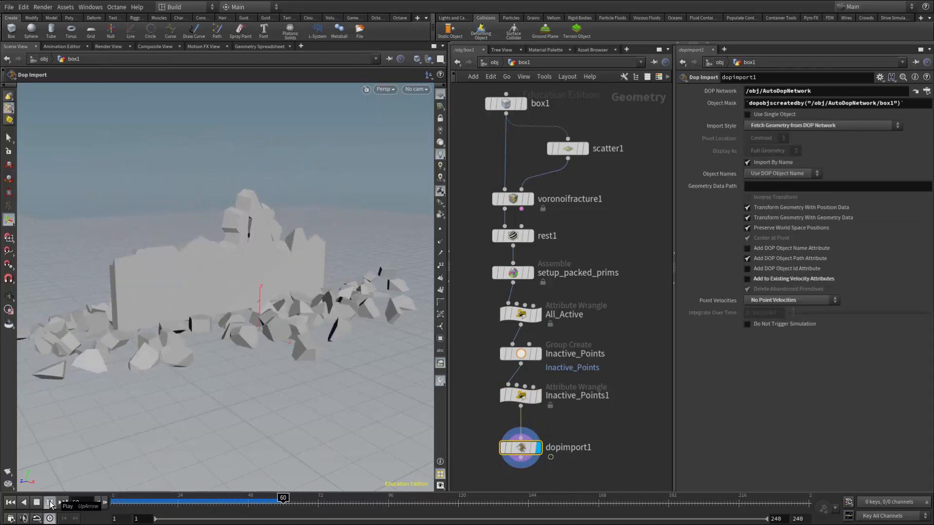
{"action": "left_click", "coordinate": [50, 504]}
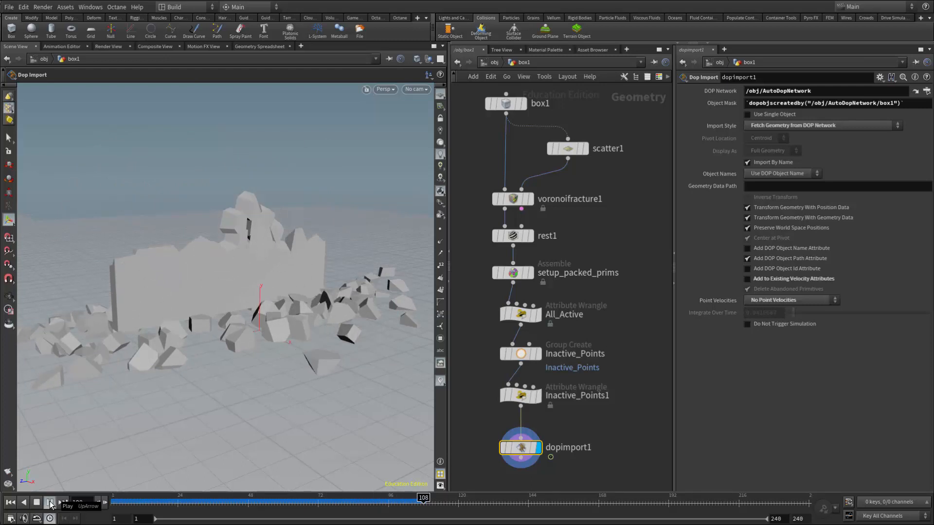
{"action": "left_click", "coordinate": [50, 503]}
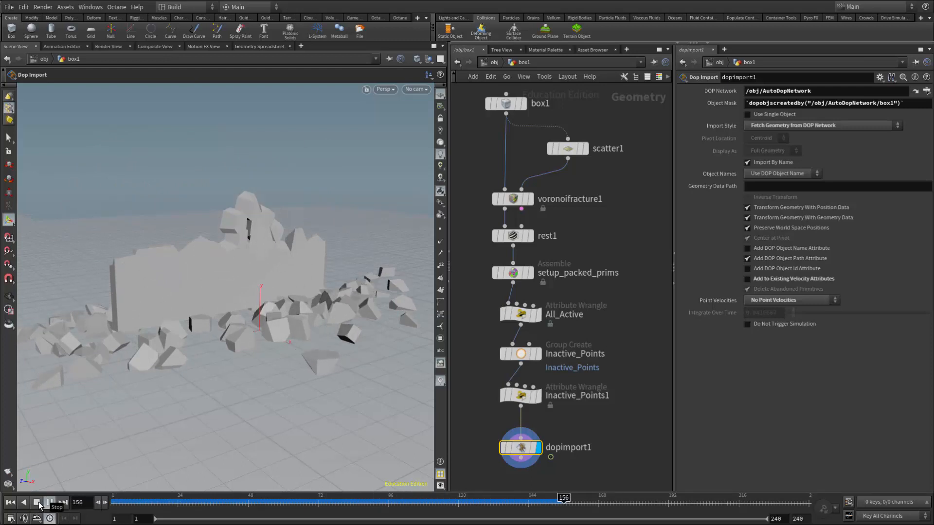
{"action": "left_click", "coordinate": [37, 502]}
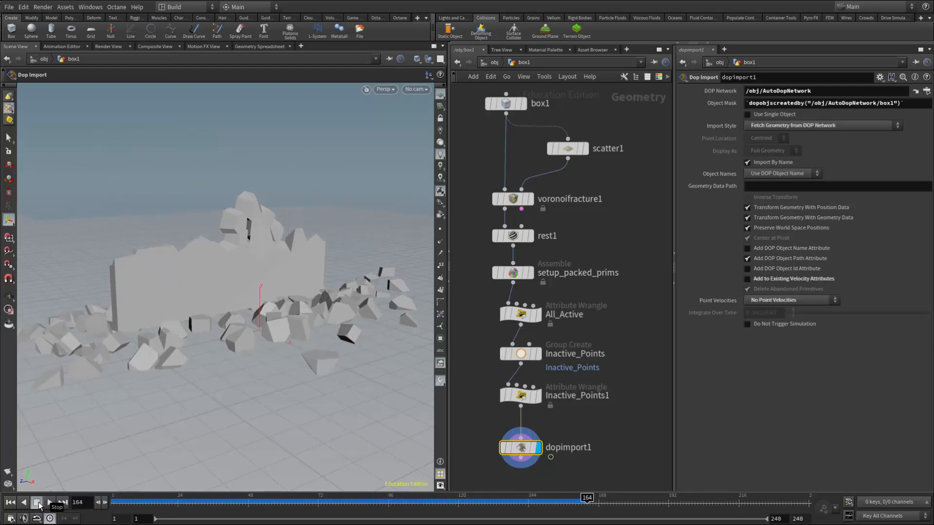
{"action": "left_click", "coordinate": [37, 502]}
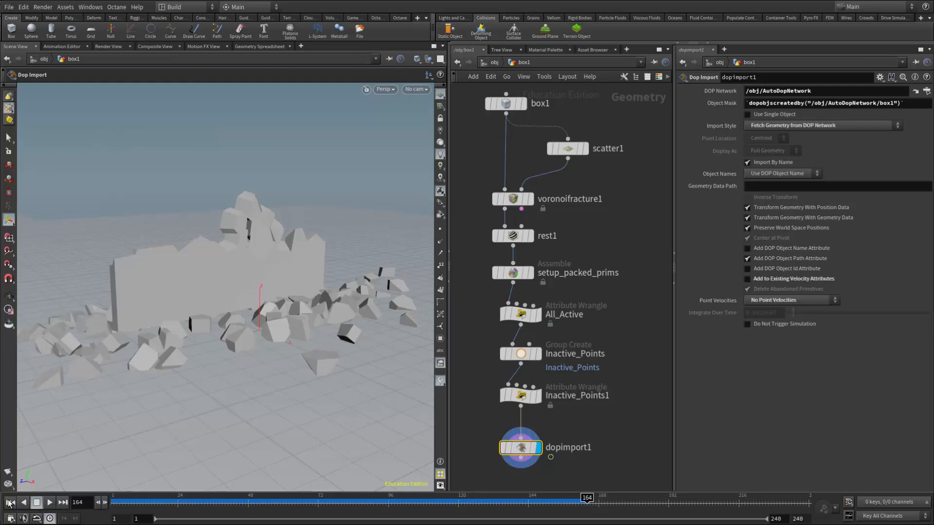
{"action": "left_click", "coordinate": [9, 502]}
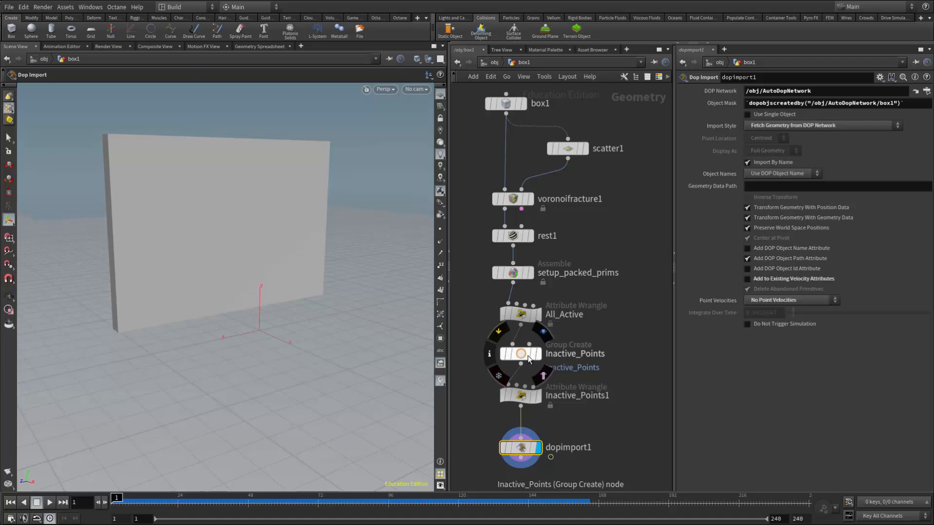
Check Inactive_Points, replay dopimport1 to see the central column stand, and rewind to frame 1
{"action": "left_click", "coordinate": [520, 353]}
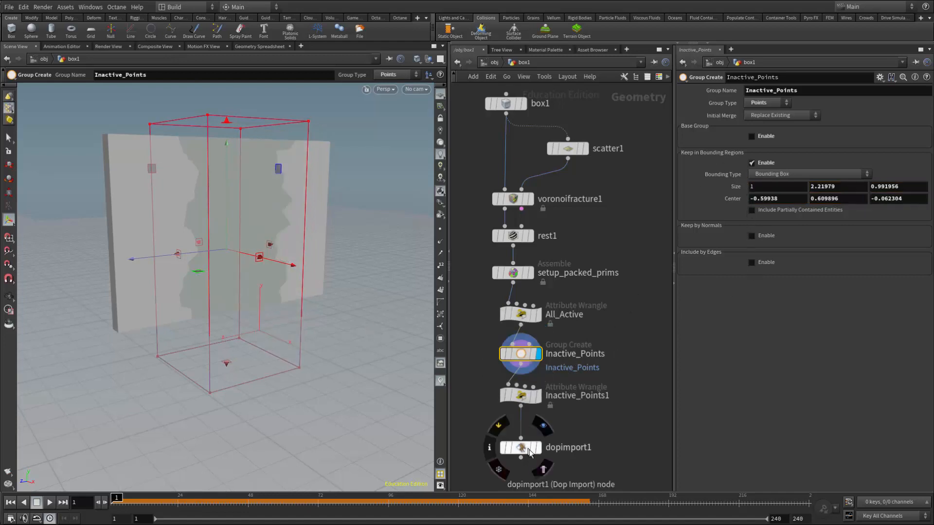
{"action": "left_click", "coordinate": [520, 447]}
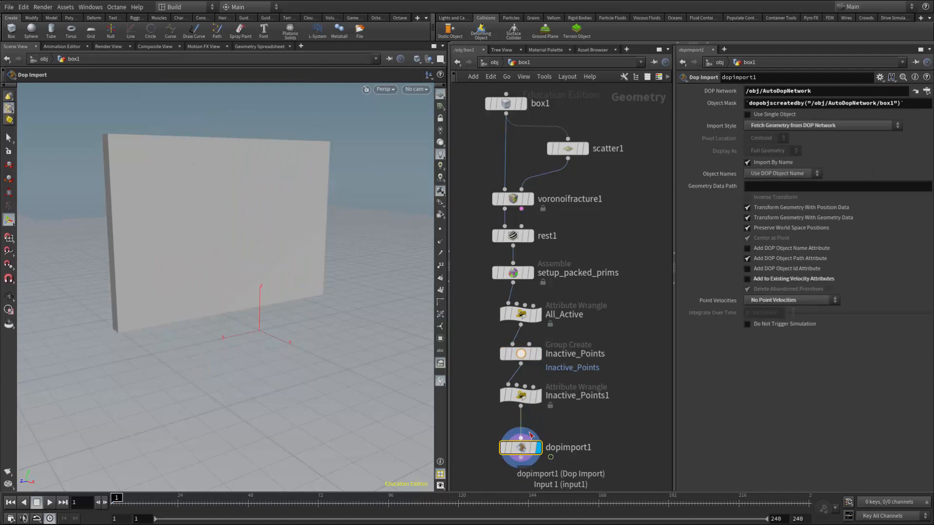
{"action": "left_click", "coordinate": [49, 502]}
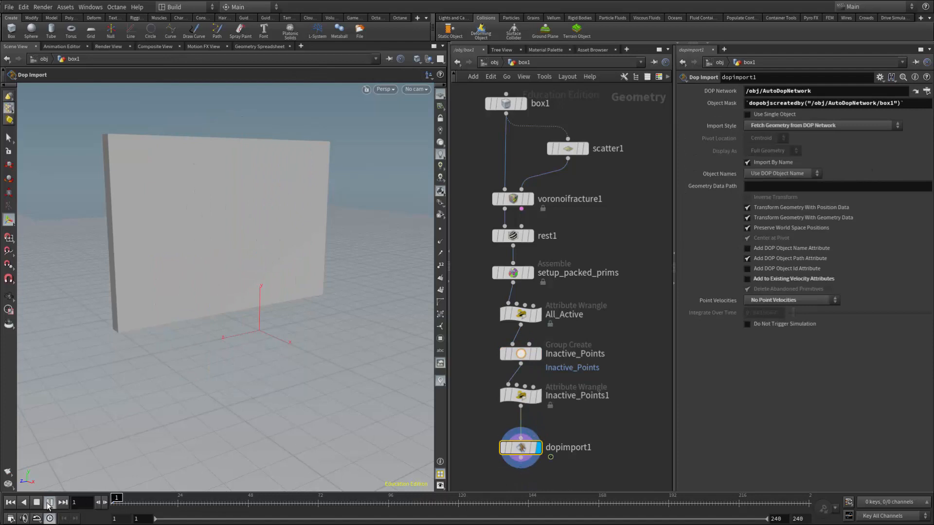
{"action": "left_click", "coordinate": [49, 502]}
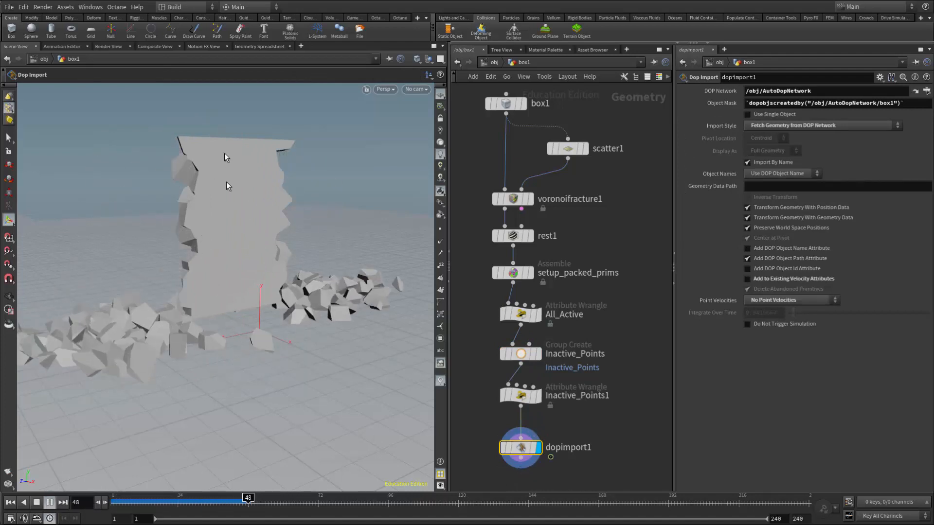
{"action": "left_click", "coordinate": [49, 502]}
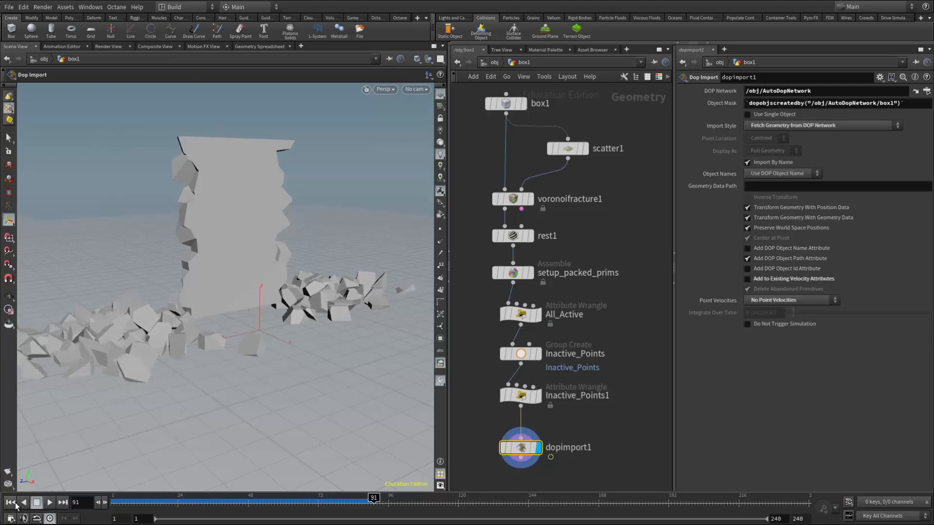
{"action": "left_click", "coordinate": [10, 502]}
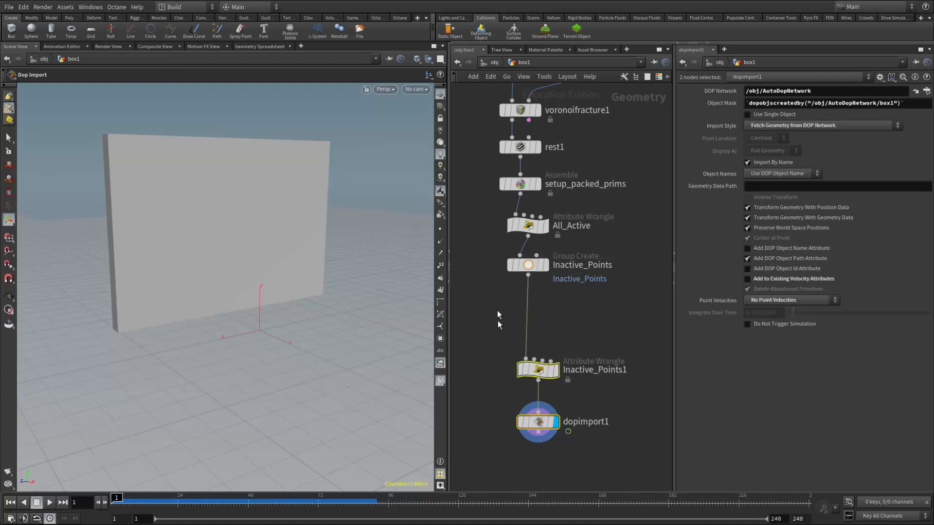
{"action": "mouse_move", "coordinate": [561, 306]}
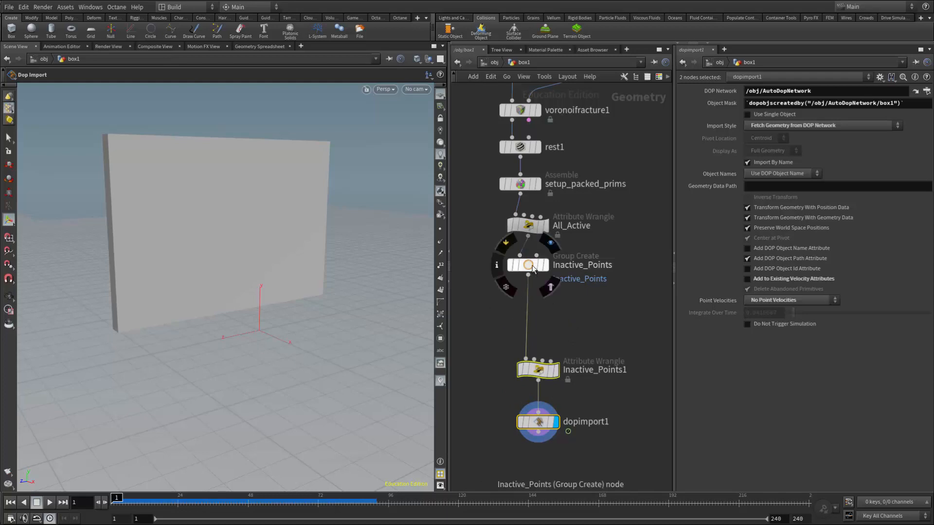
Start a new Group Create node wired from the Inactive_Points output
{"action": "left_click", "coordinate": [526, 265]}
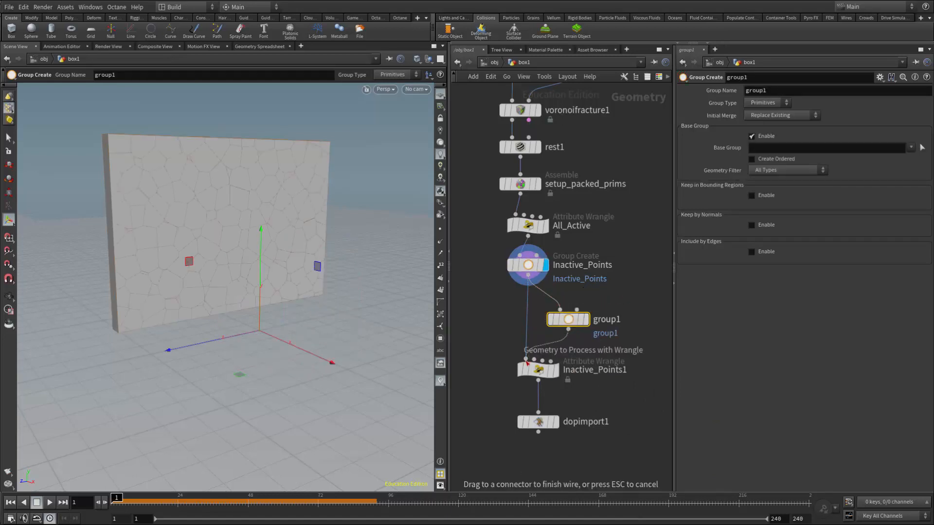
Wire group1 into the Inactive_Points1 wrangle and rename it Inactive_Points_02, group name included
{"action": "left_click", "coordinate": [527, 323]}
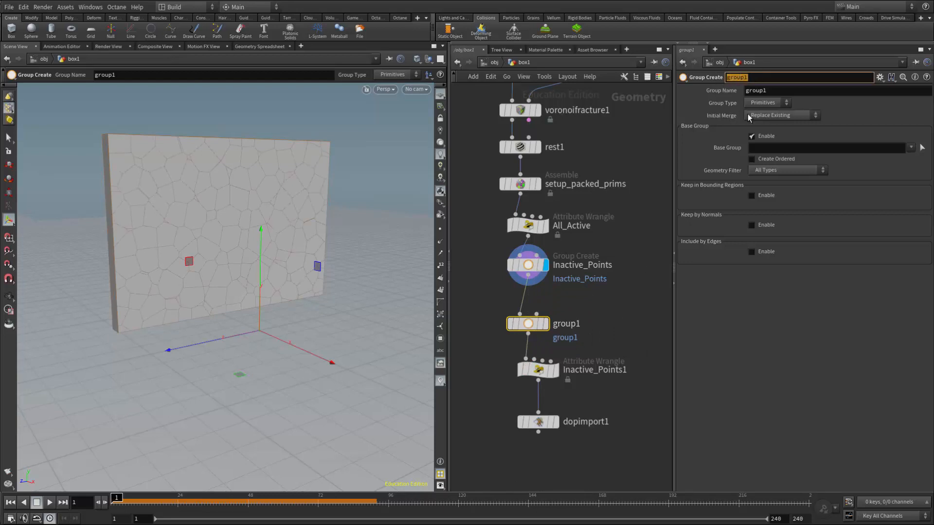
{"action": "type", "text": "Inactive_Points_02"}
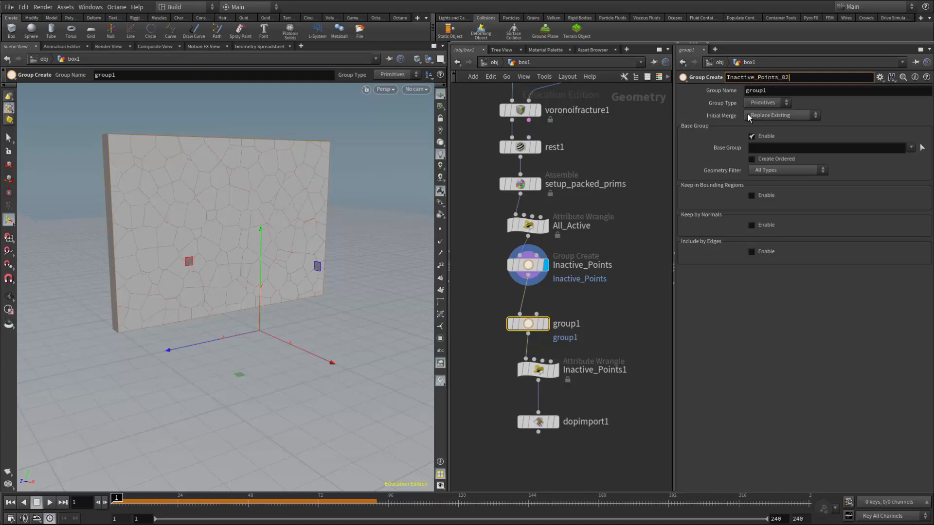
{"action": "triple_click", "coordinate": [797, 77]}
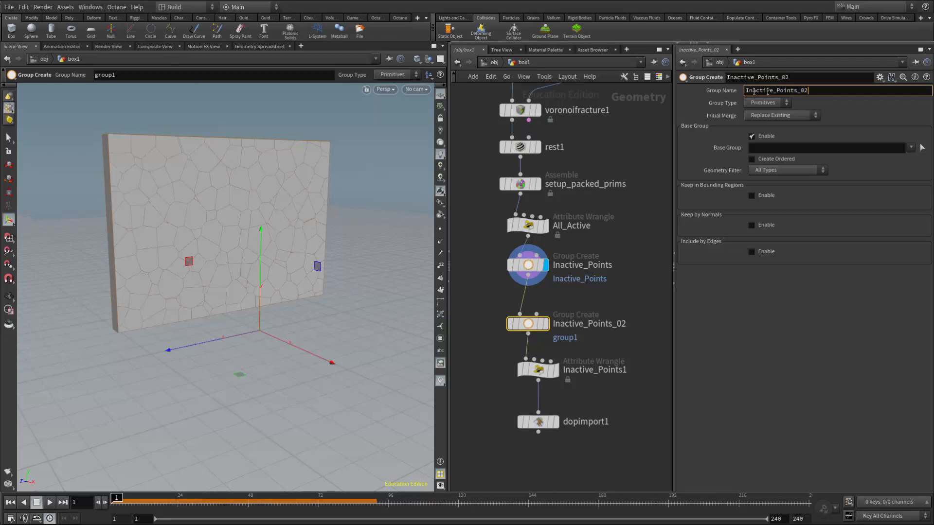
{"action": "mouse_move", "coordinate": [720, 90]}
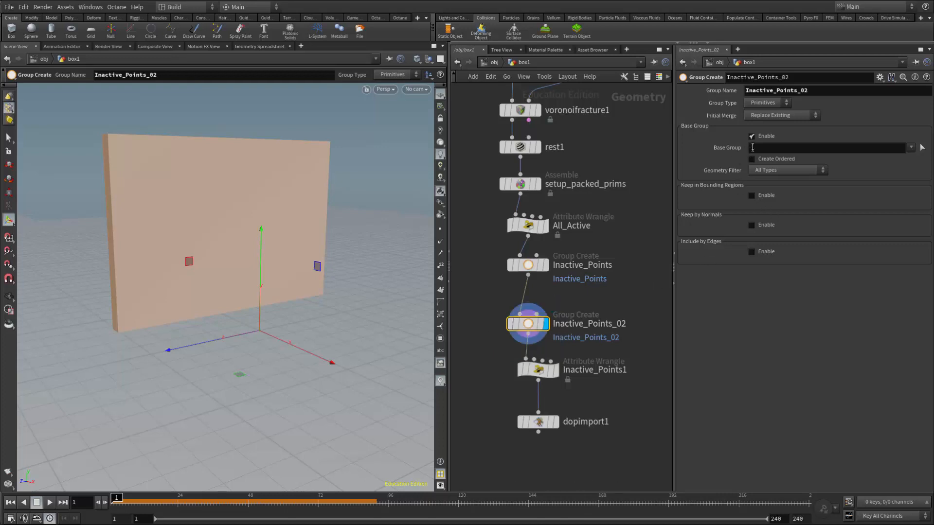
Disable Base Group, enable Keep in Bounding Regions over the wall's left side, and group Points
{"action": "left_click", "coordinate": [751, 136]}
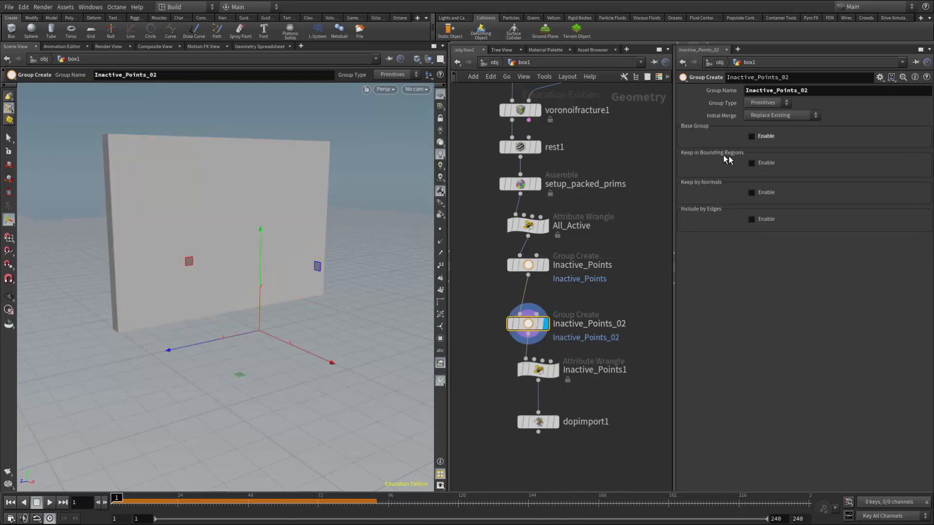
{"action": "left_click", "coordinate": [751, 163]}
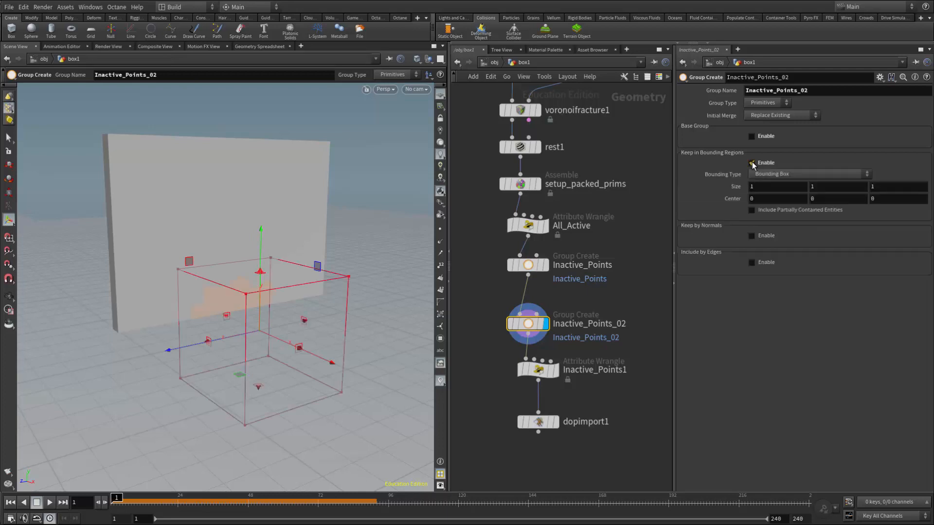
{"action": "left_click", "coordinate": [752, 162]}
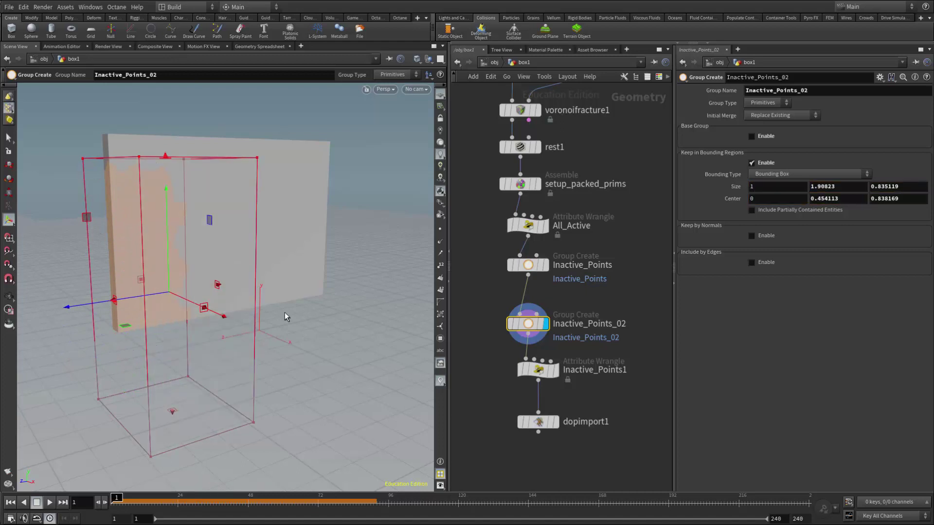
{"action": "left_click", "coordinate": [527, 265]}
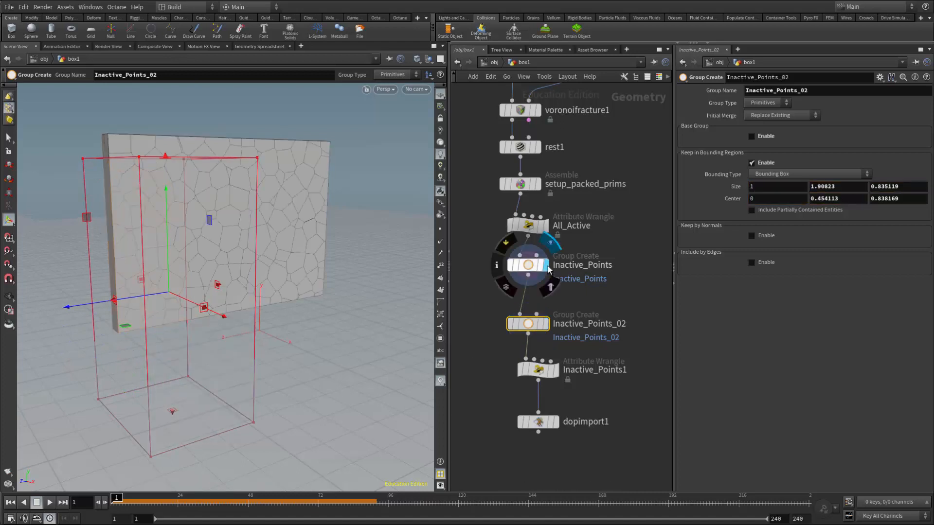
{"action": "left_click", "coordinate": [527, 265]}
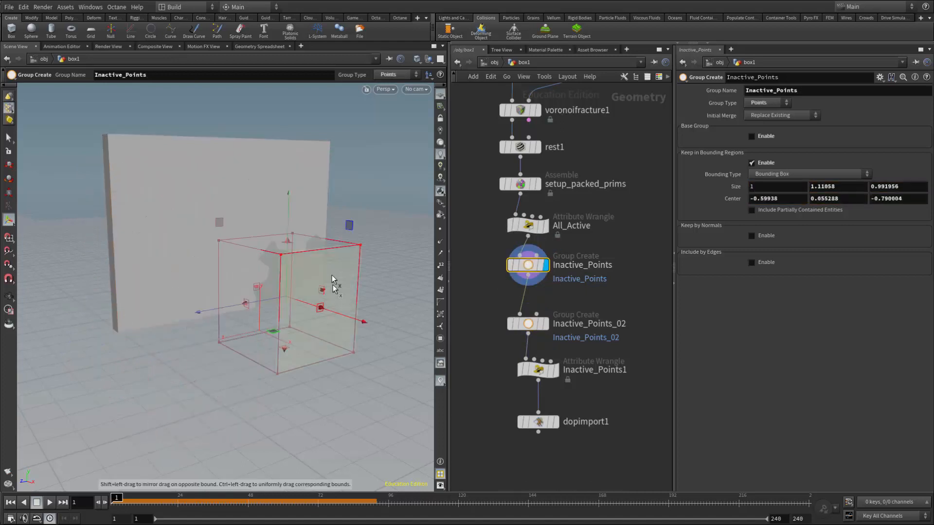
{"action": "left_click", "coordinate": [526, 323]}
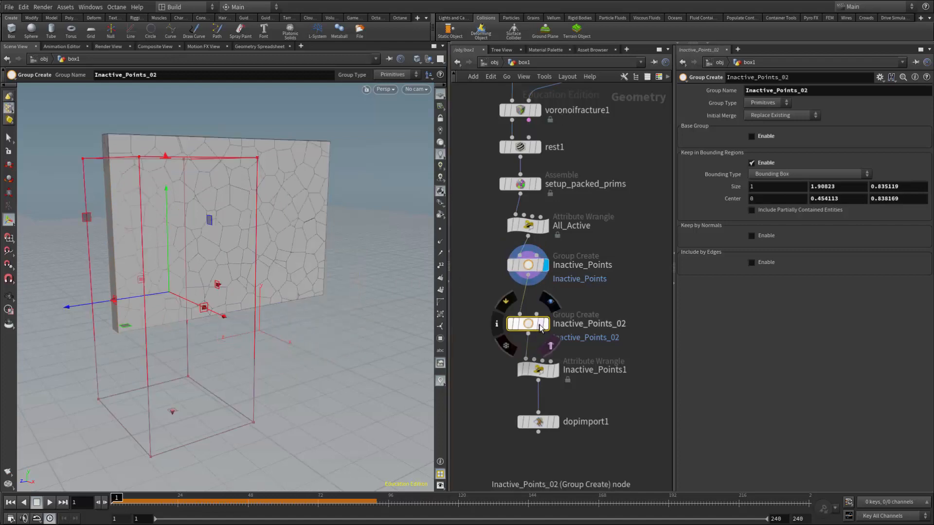
{"action": "left_click", "coordinate": [765, 102]}
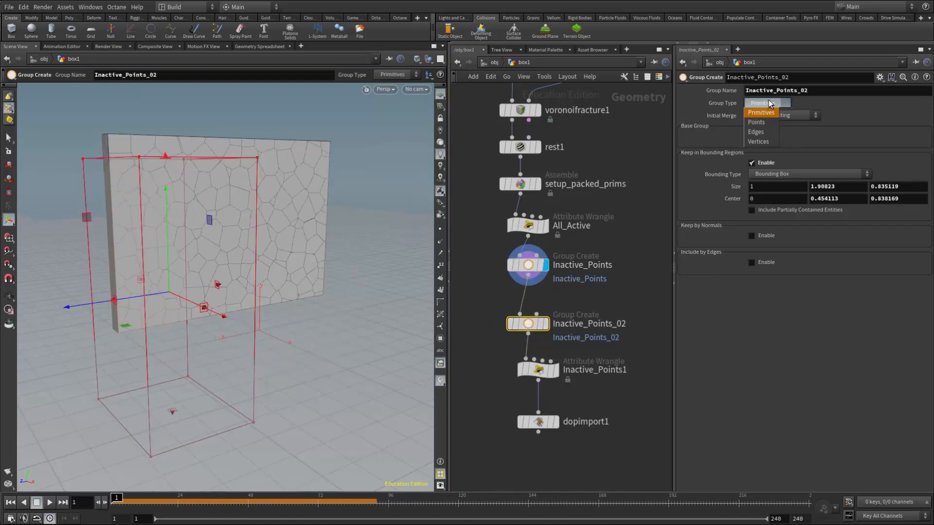
{"action": "left_click", "coordinate": [757, 123]}
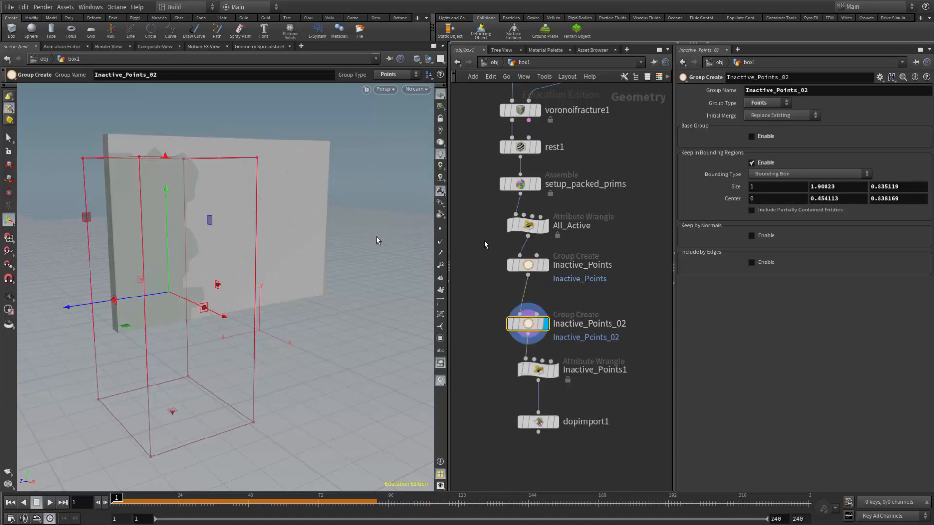
{"action": "mouse_move", "coordinate": [326, 288]}
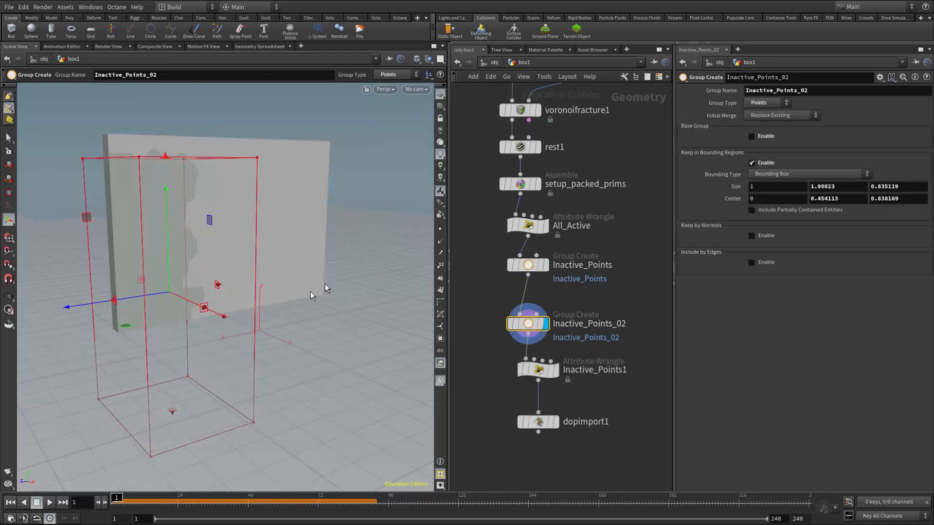
{"action": "mouse_move", "coordinate": [182, 259]}
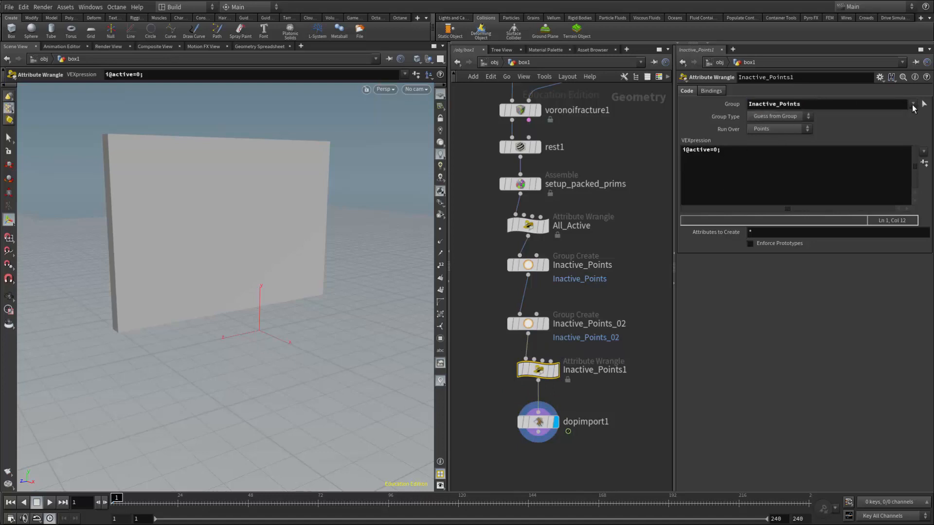
Set the wrangle's Group to Inactive_Points and Inactive_Points_02, then select dopimport1
{"action": "left_click", "coordinate": [911, 105]}
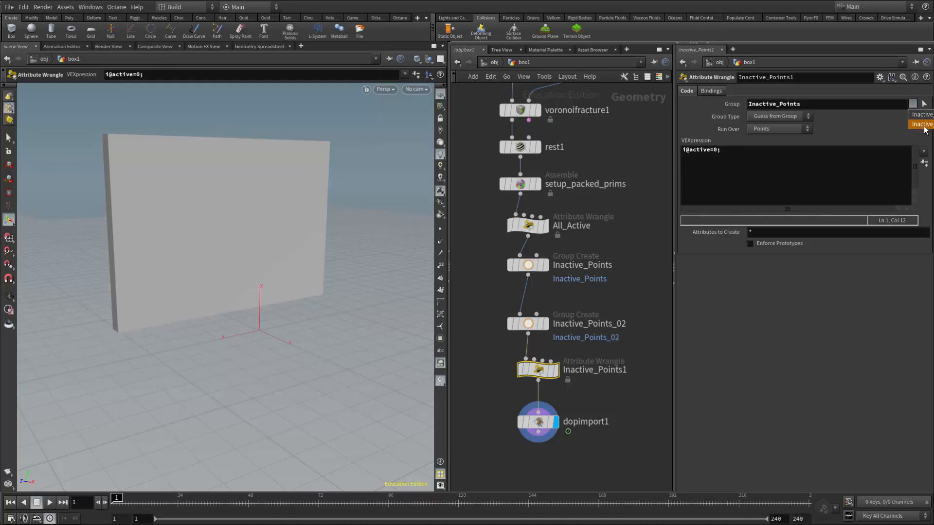
{"action": "left_click", "coordinate": [922, 124]}
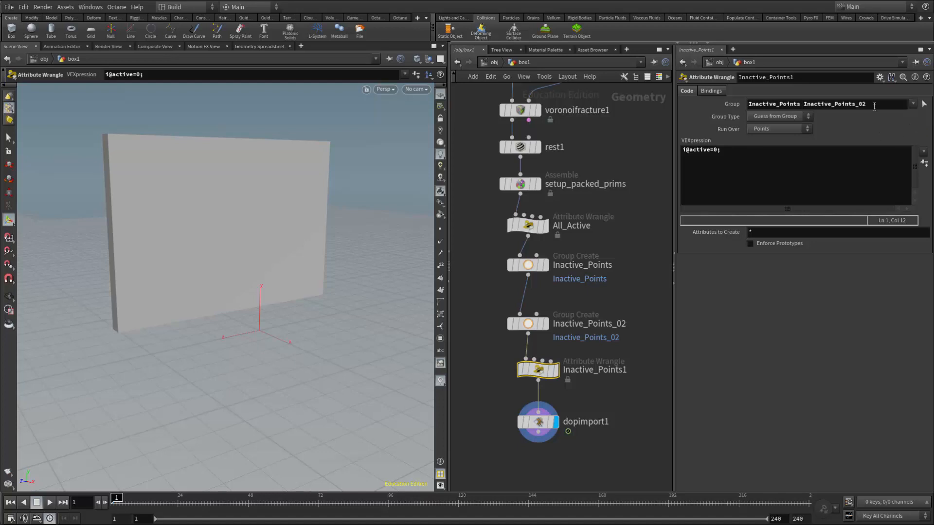
{"action": "double_click", "coordinate": [833, 104]}
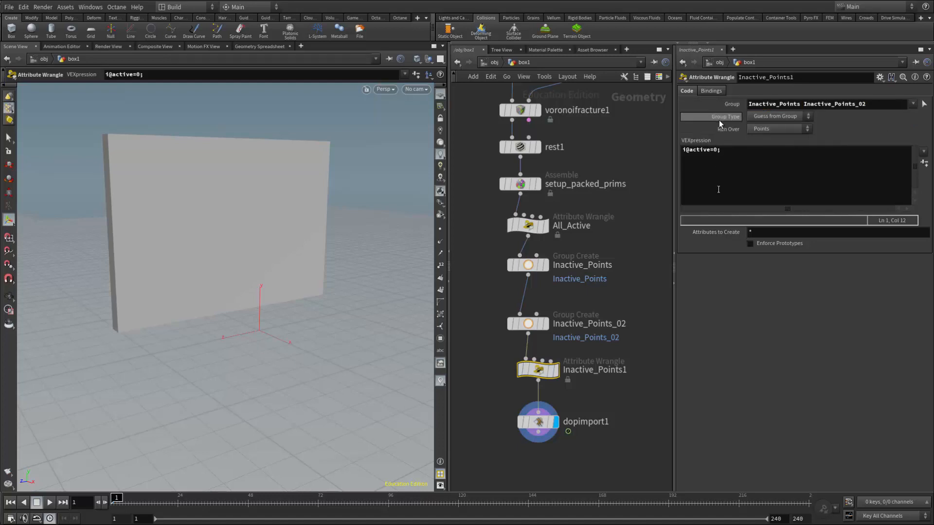
{"action": "left_click", "coordinate": [537, 421]}
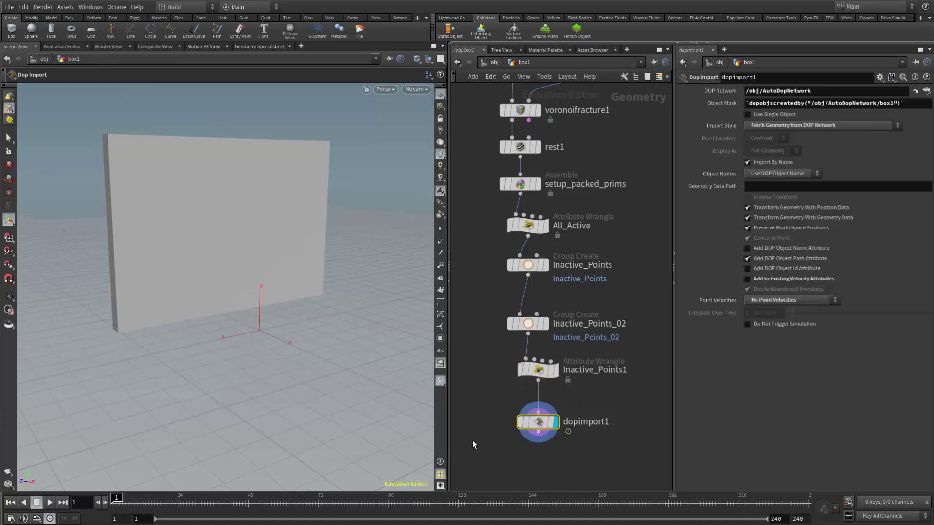
Play the simulation to see the left column stand, rewind to frame 1, and reselect Inactive_Points_02
{"action": "left_click", "coordinate": [50, 502]}
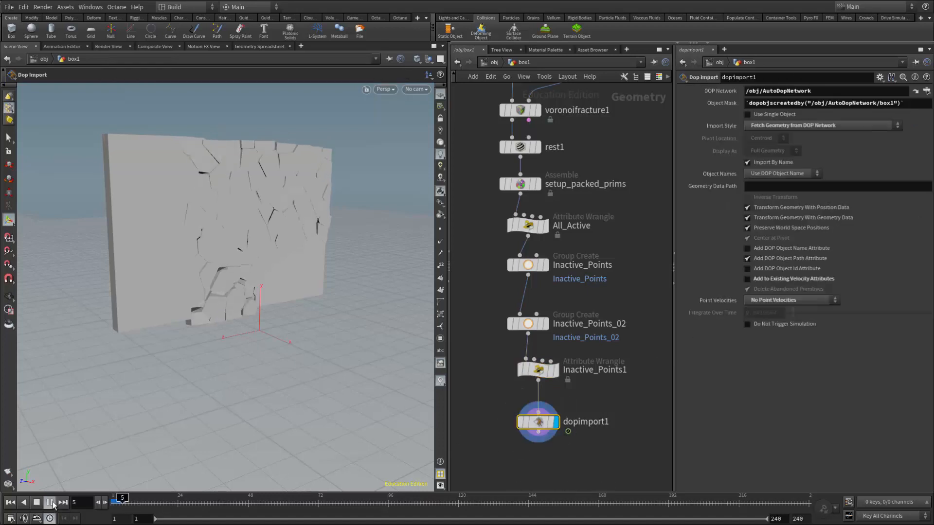
{"action": "left_click", "coordinate": [50, 502]}
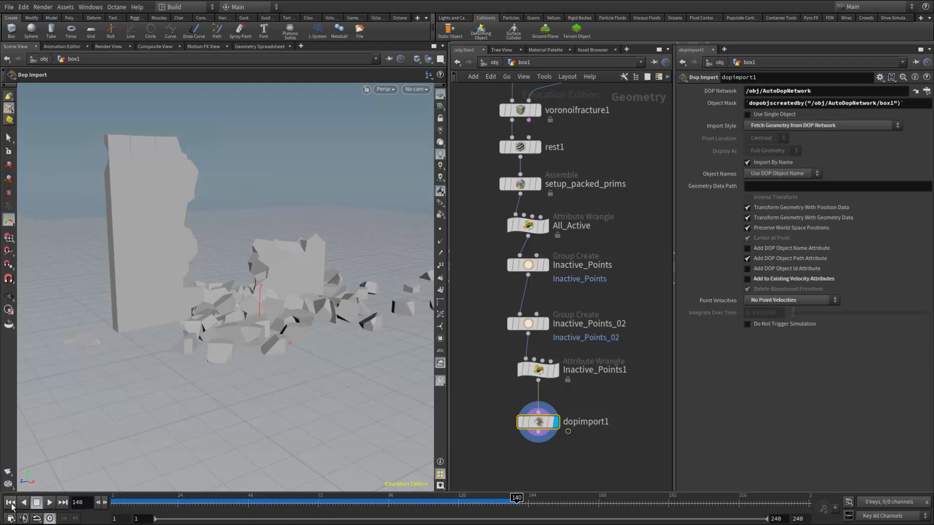
{"action": "left_click", "coordinate": [10, 502]}
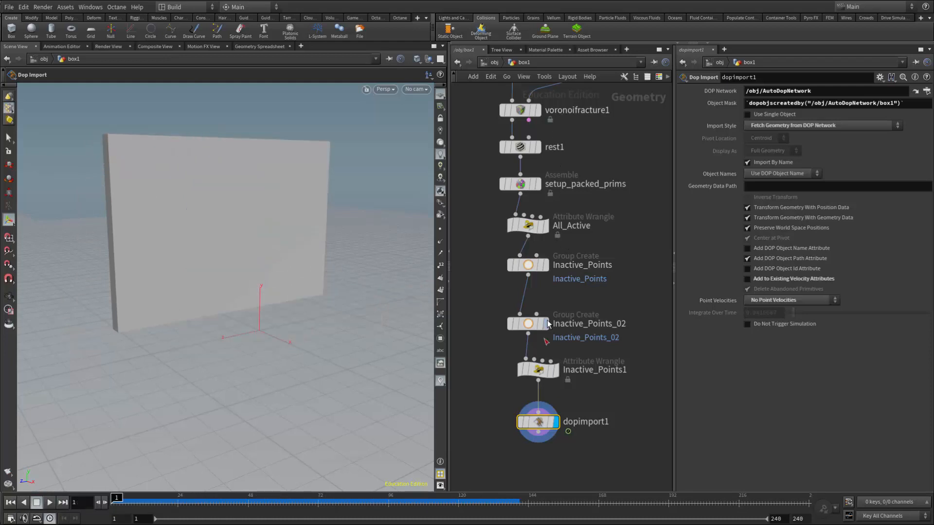
{"action": "mouse_move", "coordinate": [352, 279]}
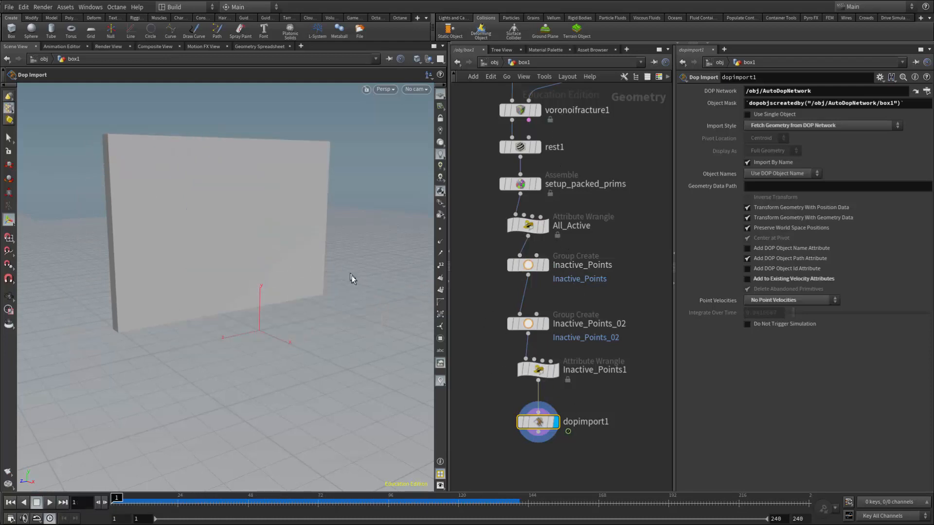
{"action": "mouse_move", "coordinate": [292, 290]}
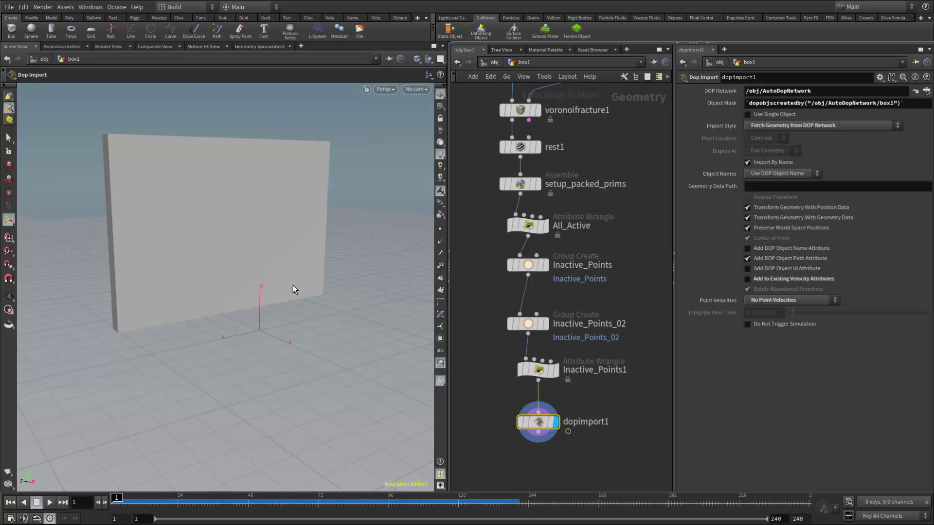
{"action": "mouse_move", "coordinate": [310, 291]}
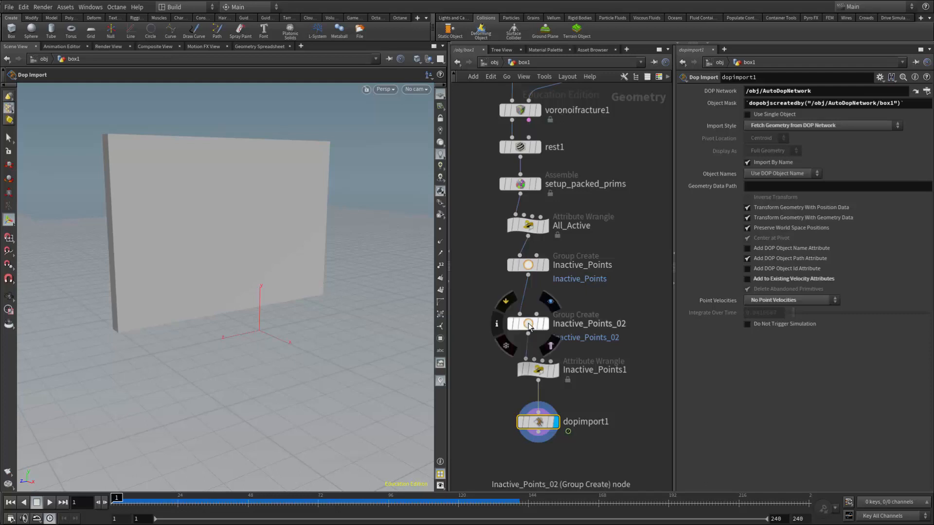
{"action": "left_click", "coordinate": [527, 323]}
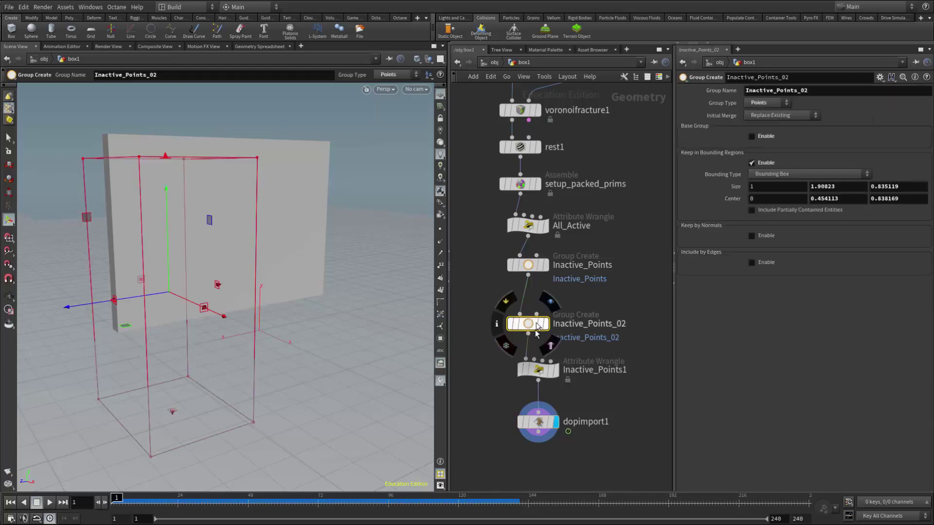